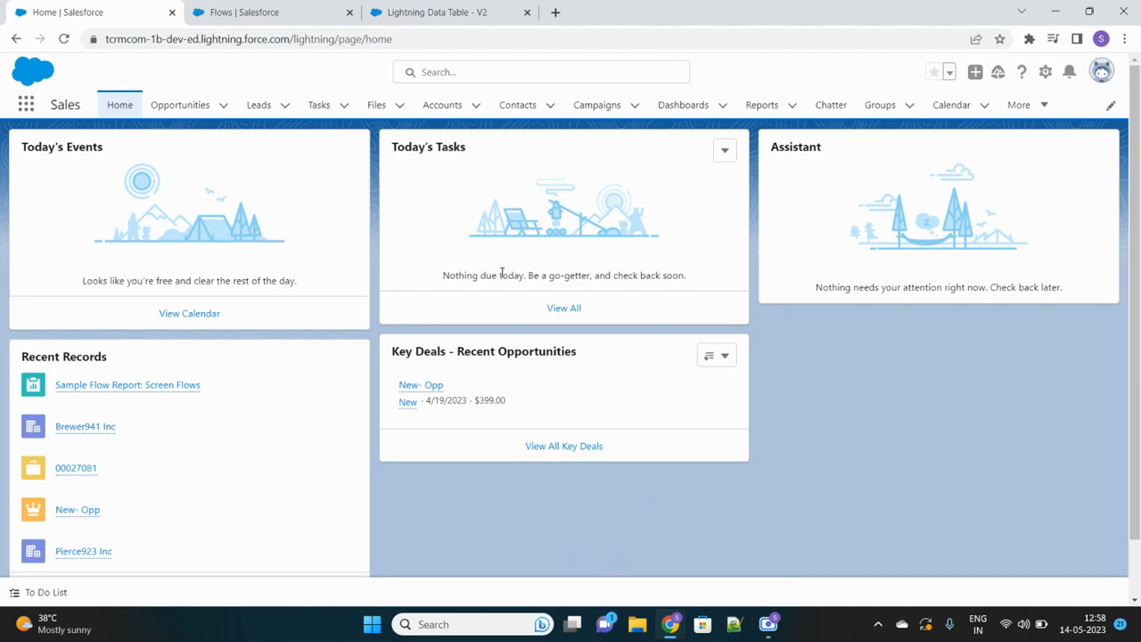
mouse_move(378, 173)
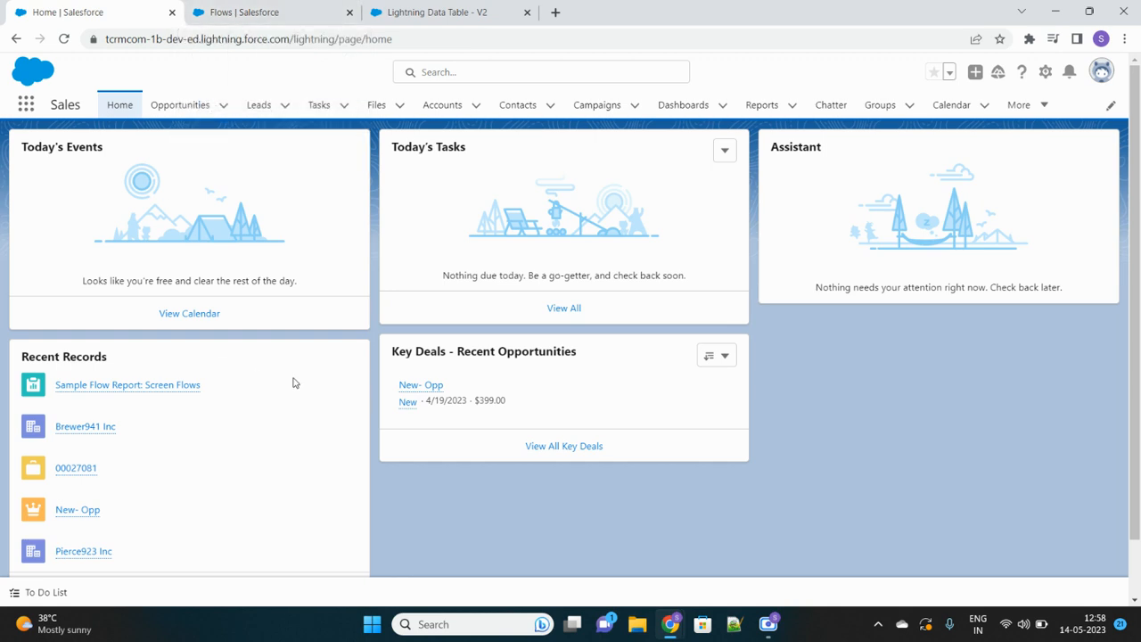
mouse_move(371, 250)
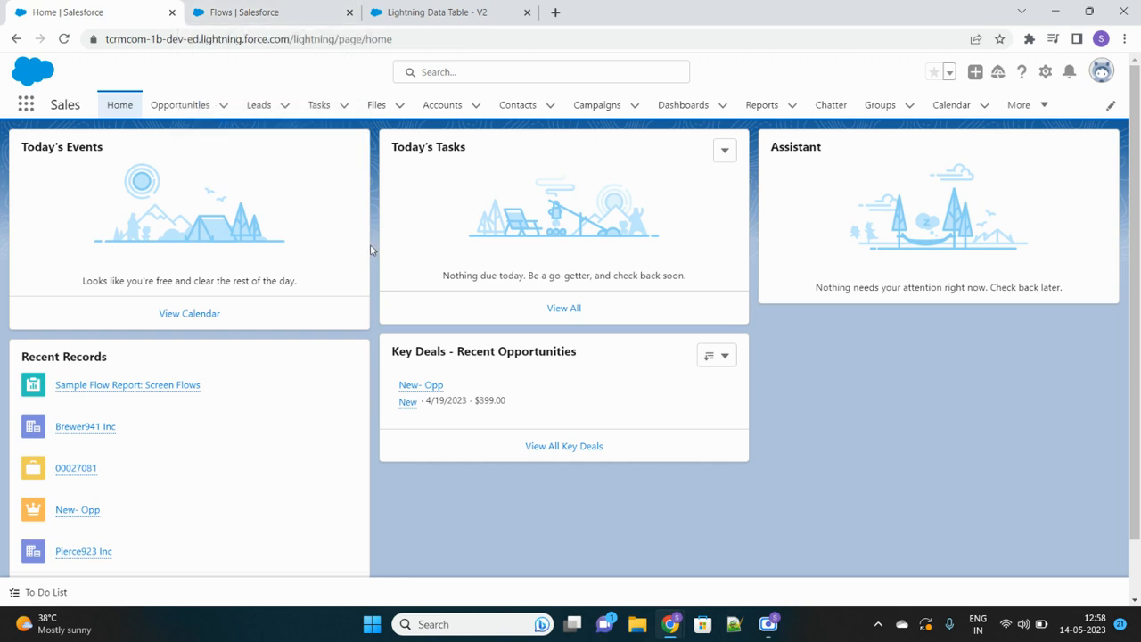
mouse_move(264, 213)
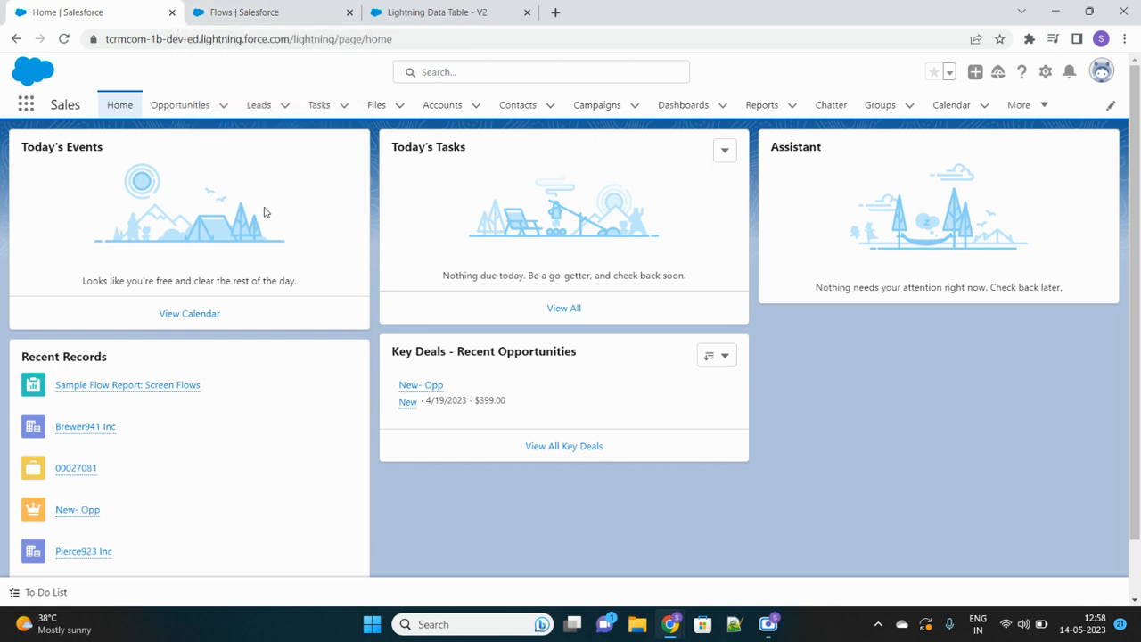
mouse_move(398, 181)
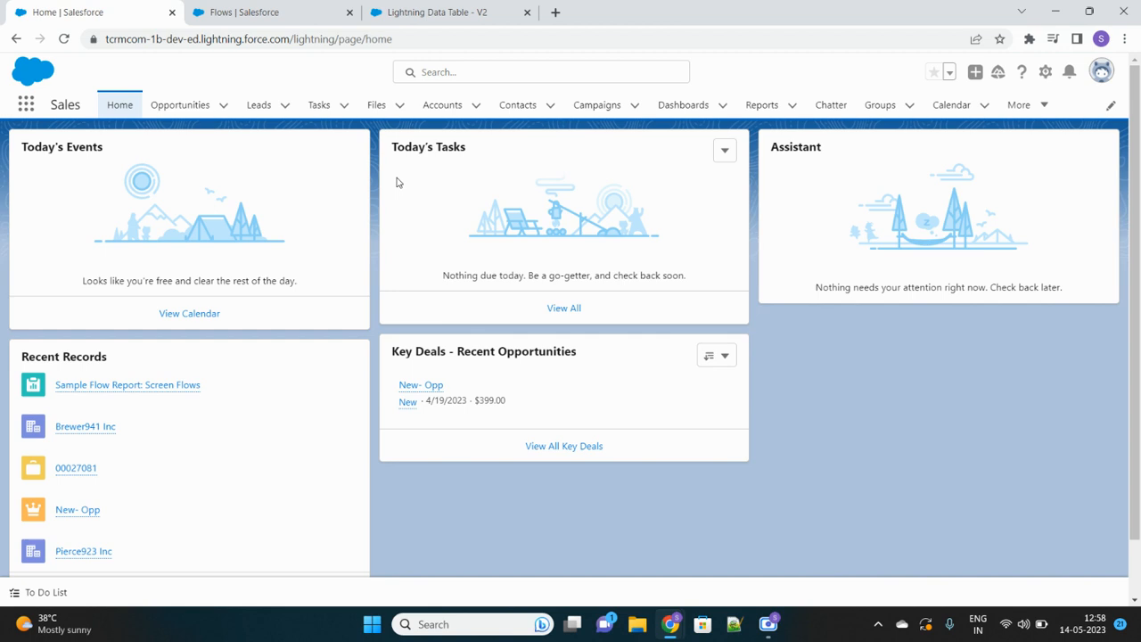
mouse_move(326, 140)
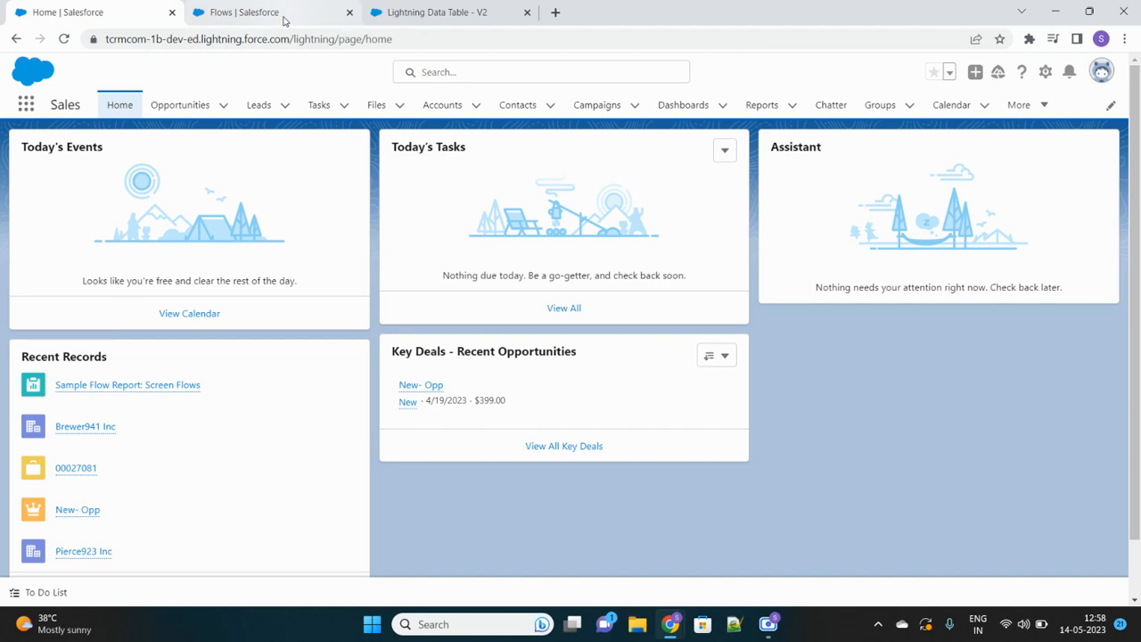
Bring up the Setup Flows list from its browser tab
left_click(258, 12)
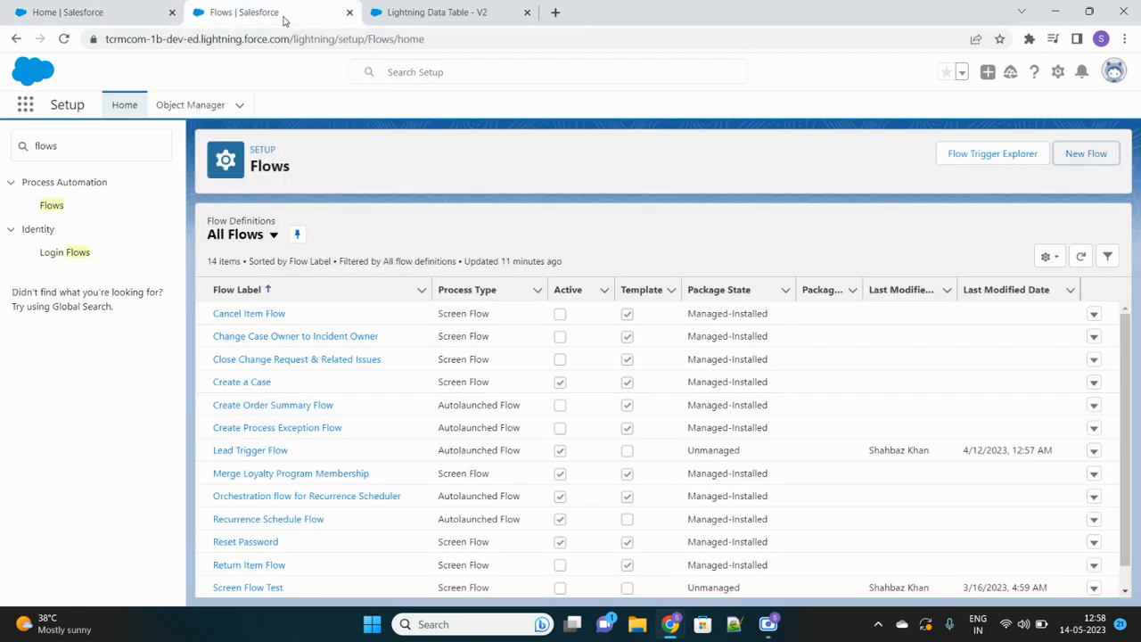
mouse_move(301, 161)
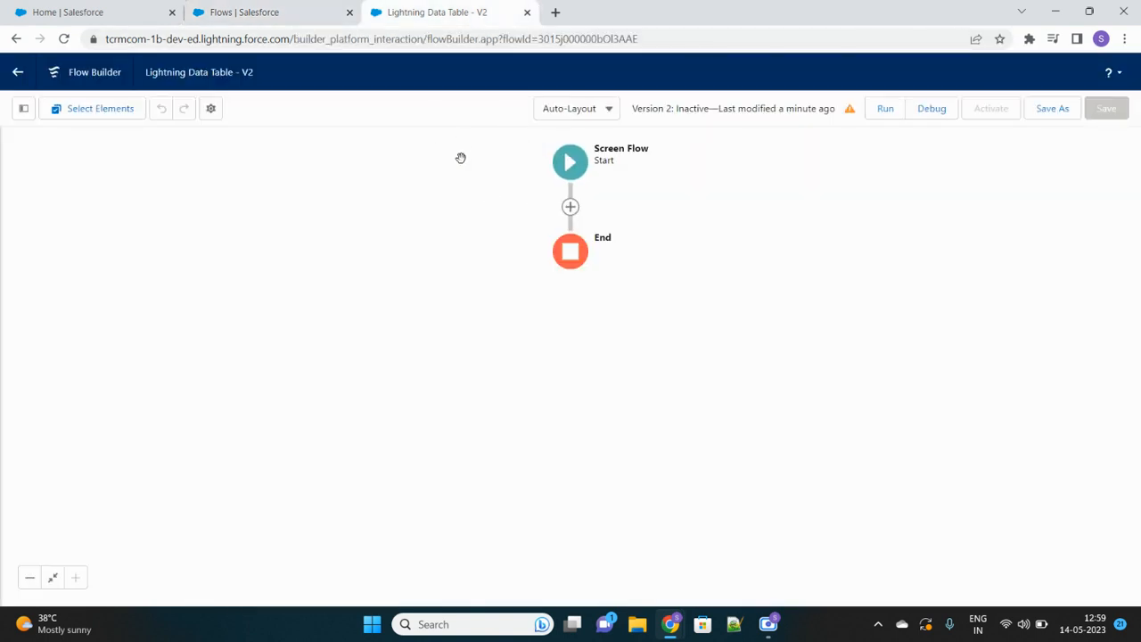
mouse_move(545, 78)
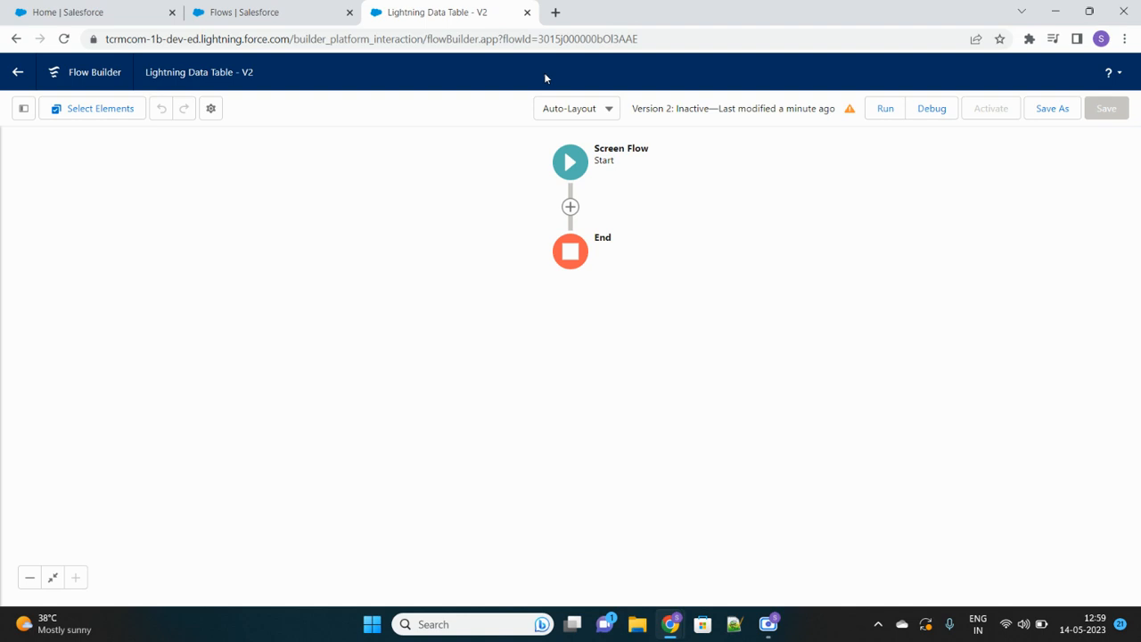
mouse_move(656, 251)
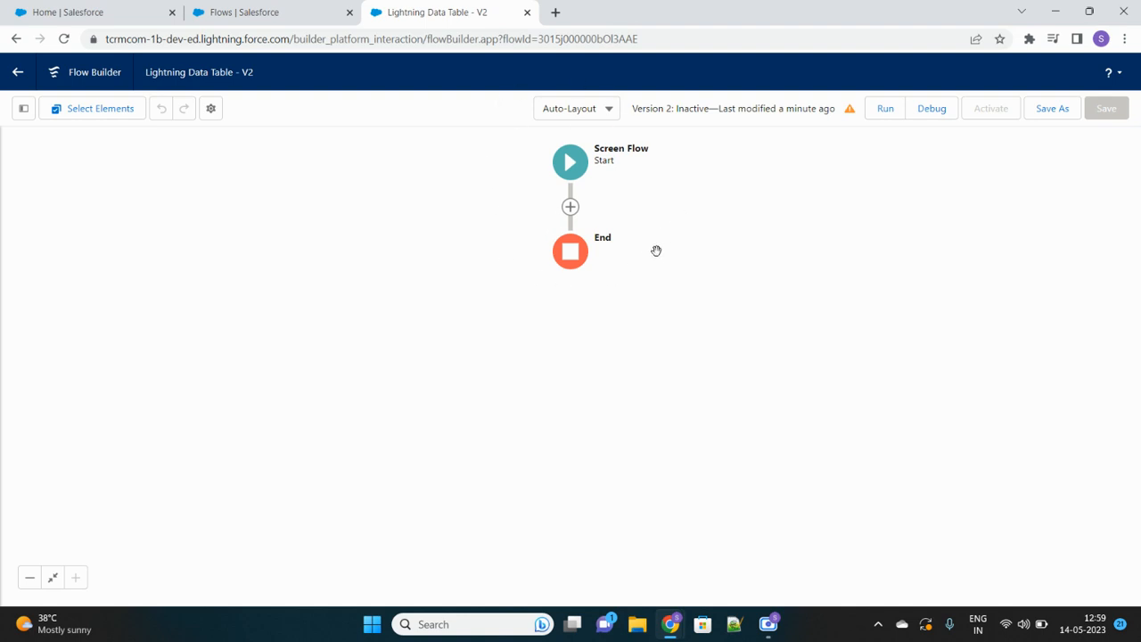
mouse_move(636, 296)
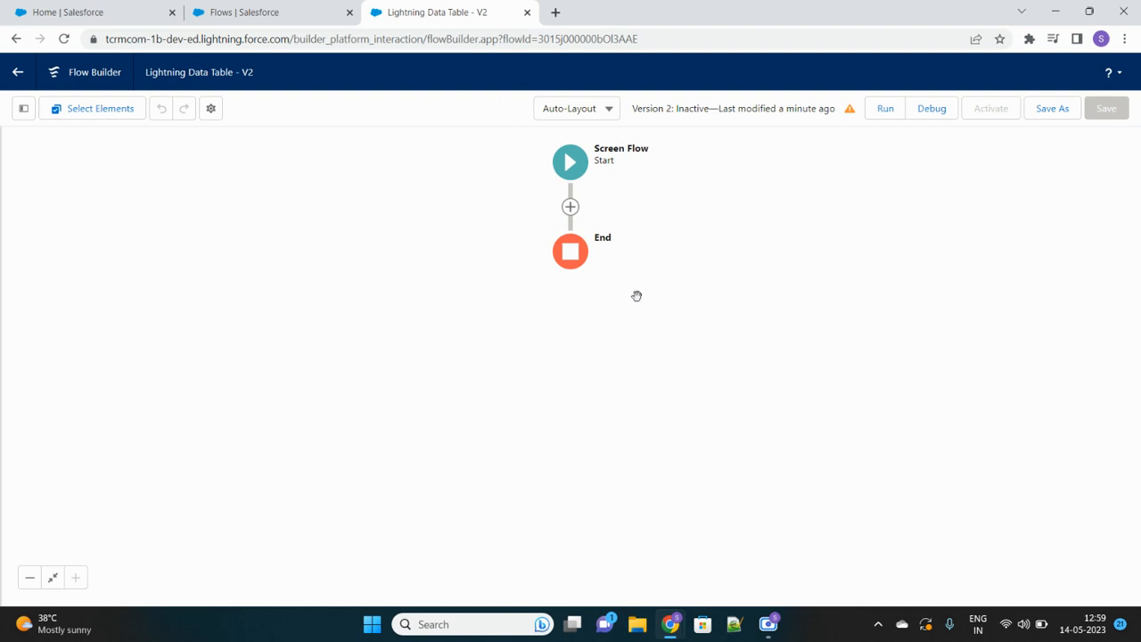
mouse_move(570, 207)
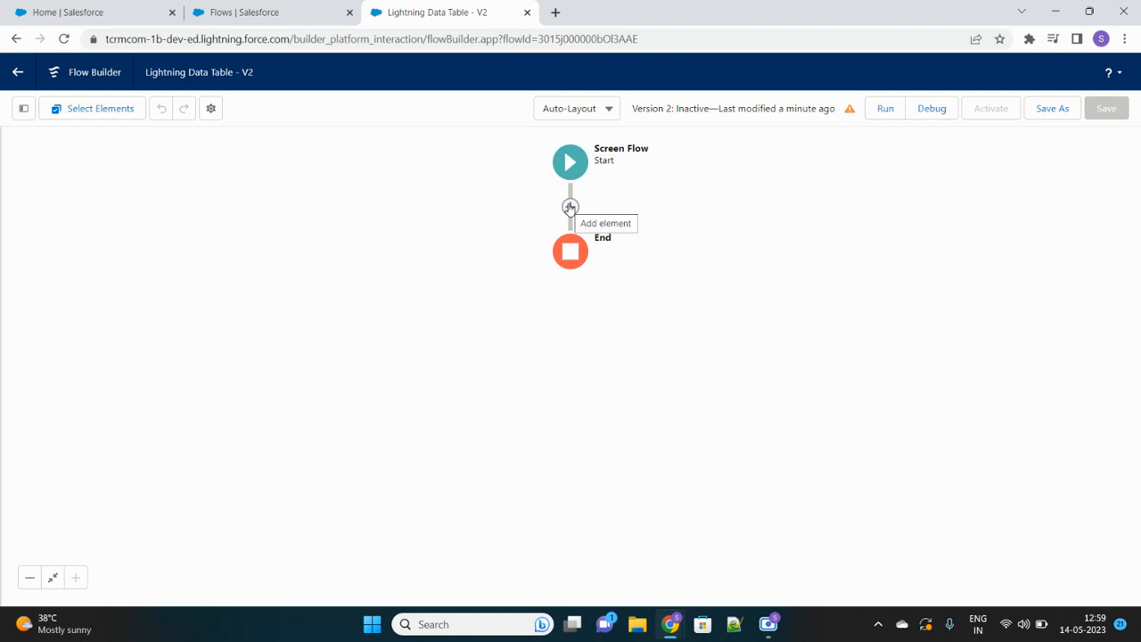
Insert a Get Records element on the connector between Start and End
left_click(569, 207)
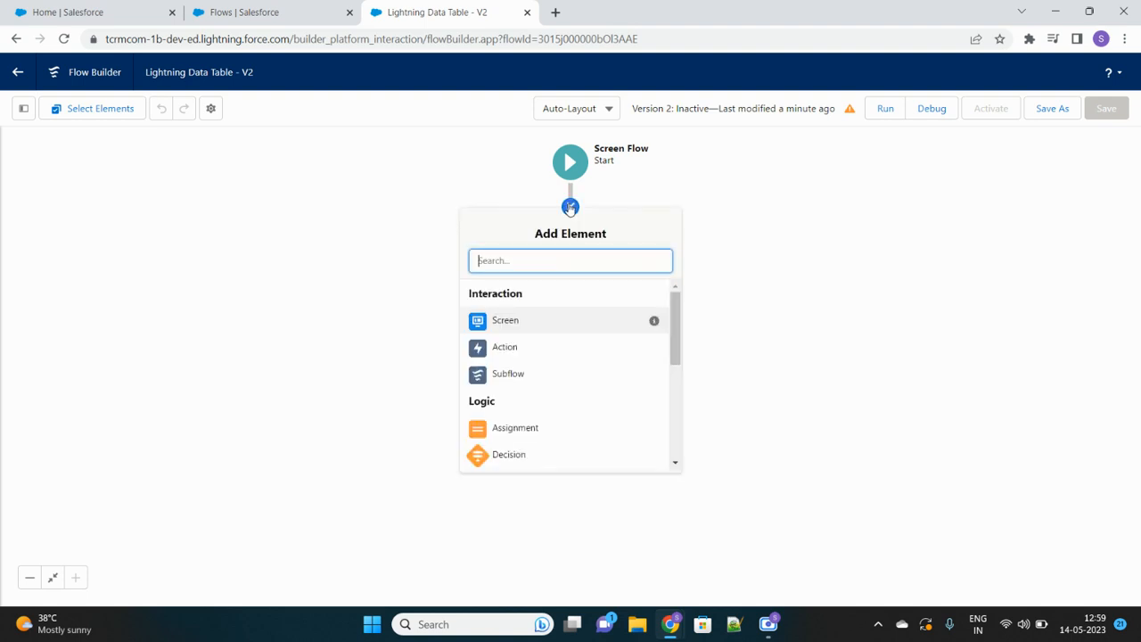
scroll("down", 3)
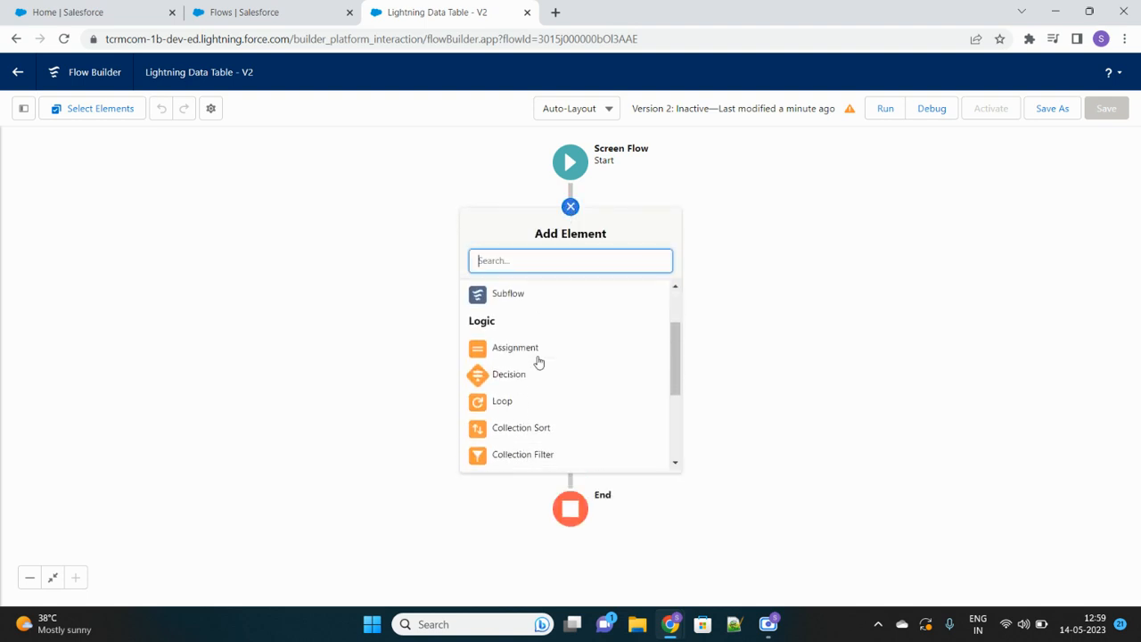
scroll("down", 3)
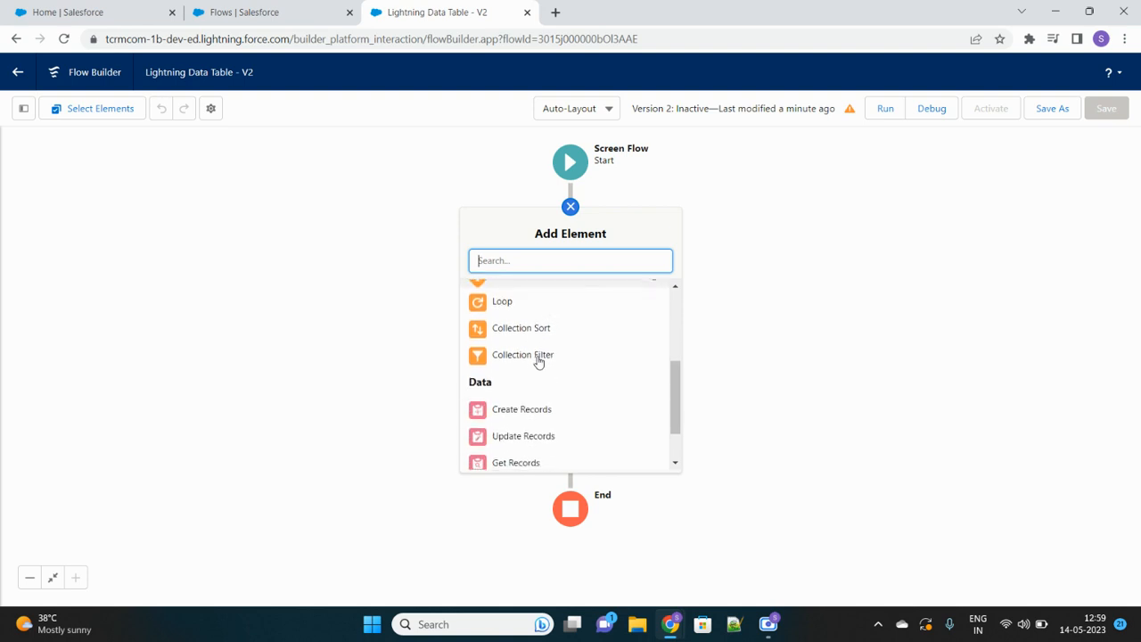
scroll("down", 3)
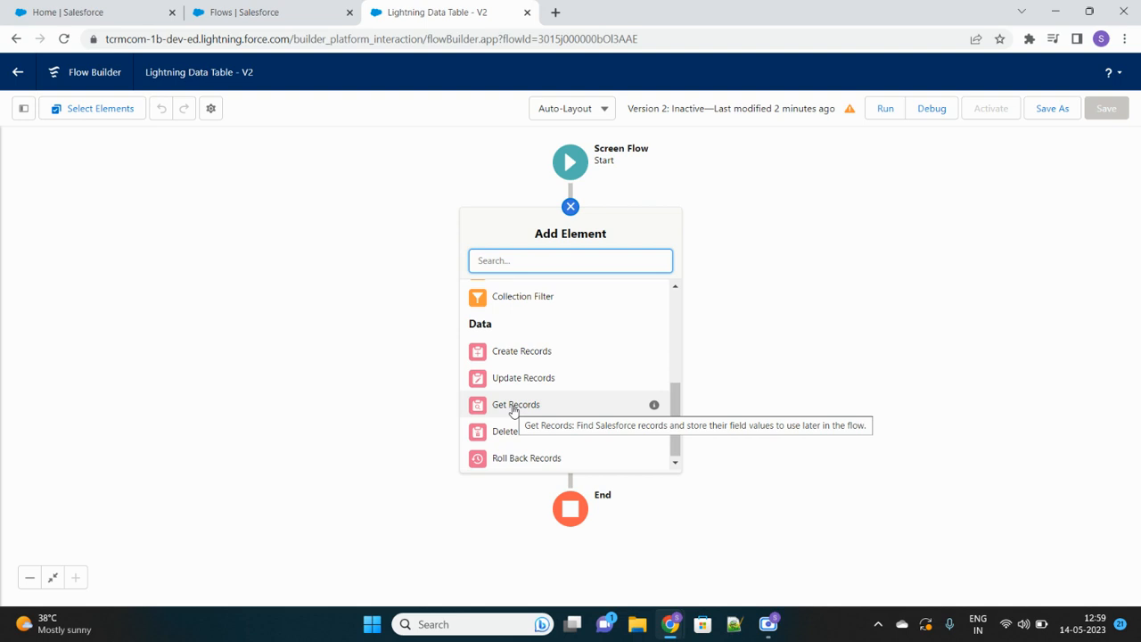
left_click(515, 404)
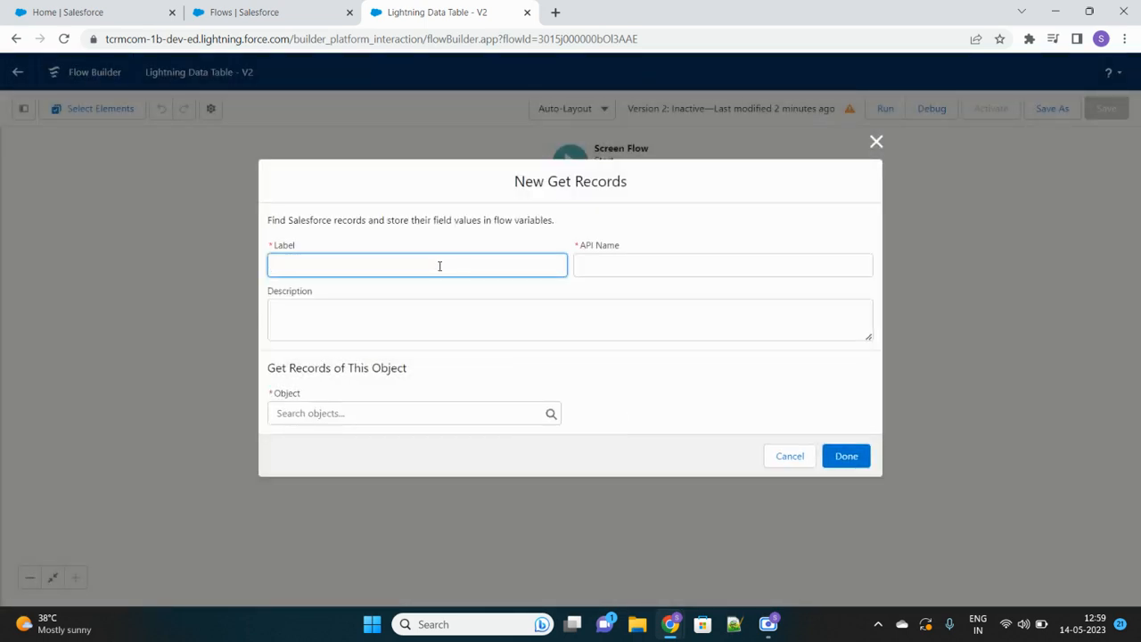
Label it Get Cases, query Case with no conditions, and store all records
type("Get Cases")
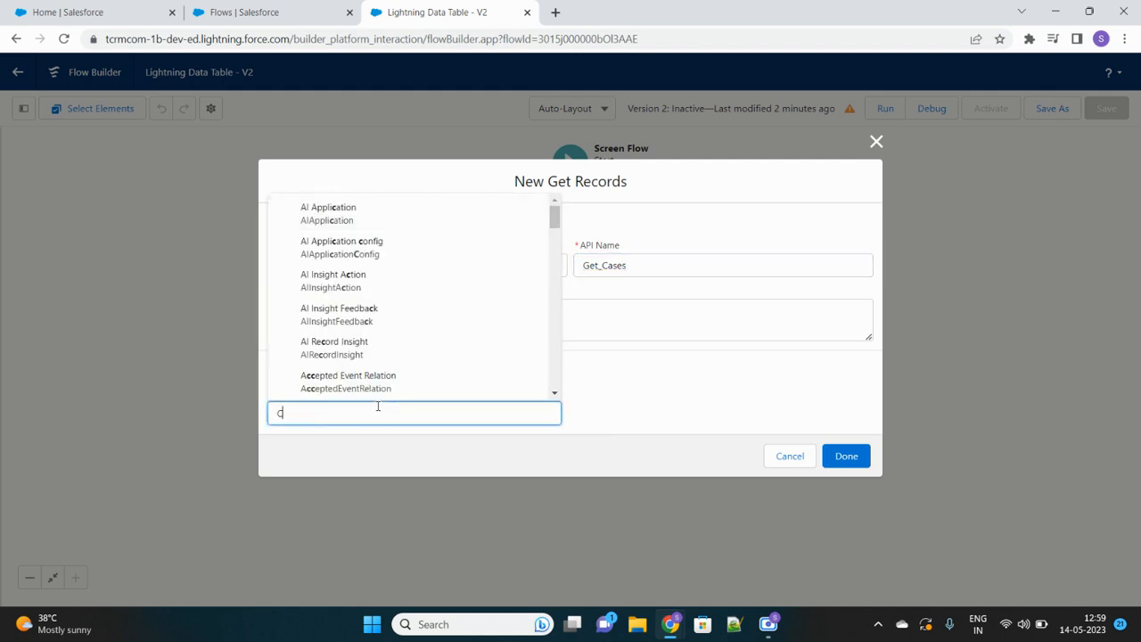
type("Case")
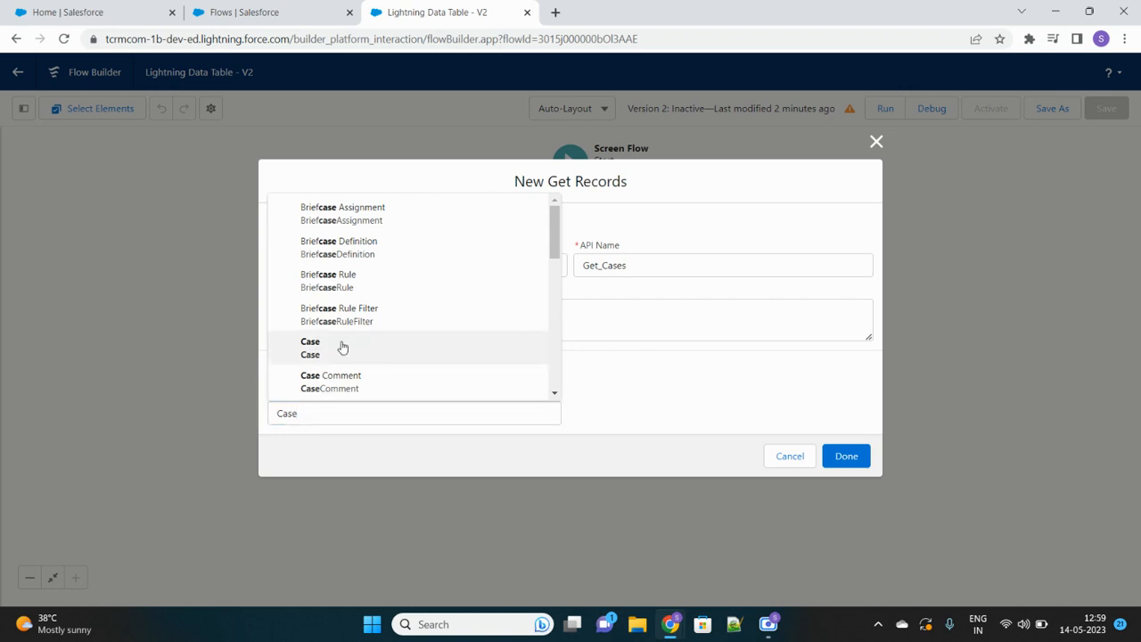
left_click(310, 347)
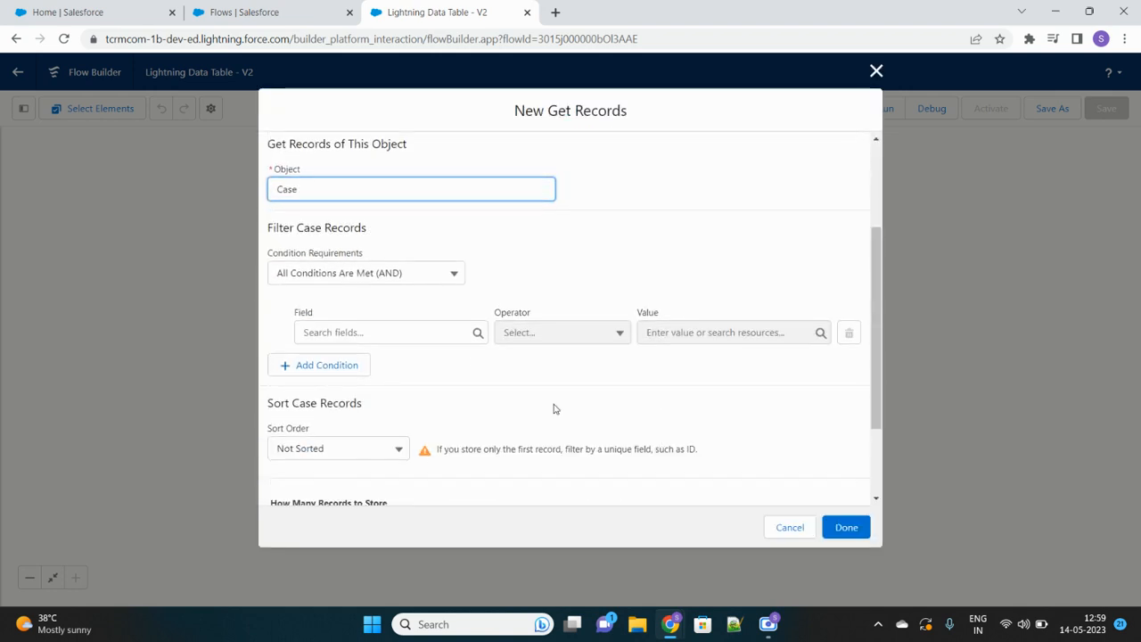
left_click(365, 273)
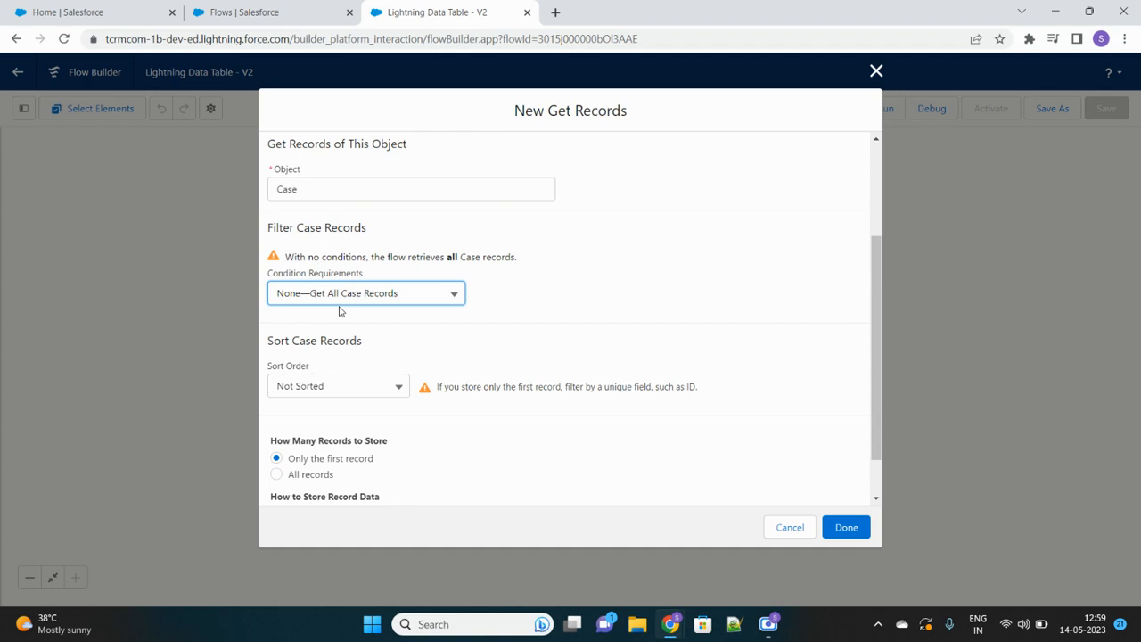
scroll("down", 3)
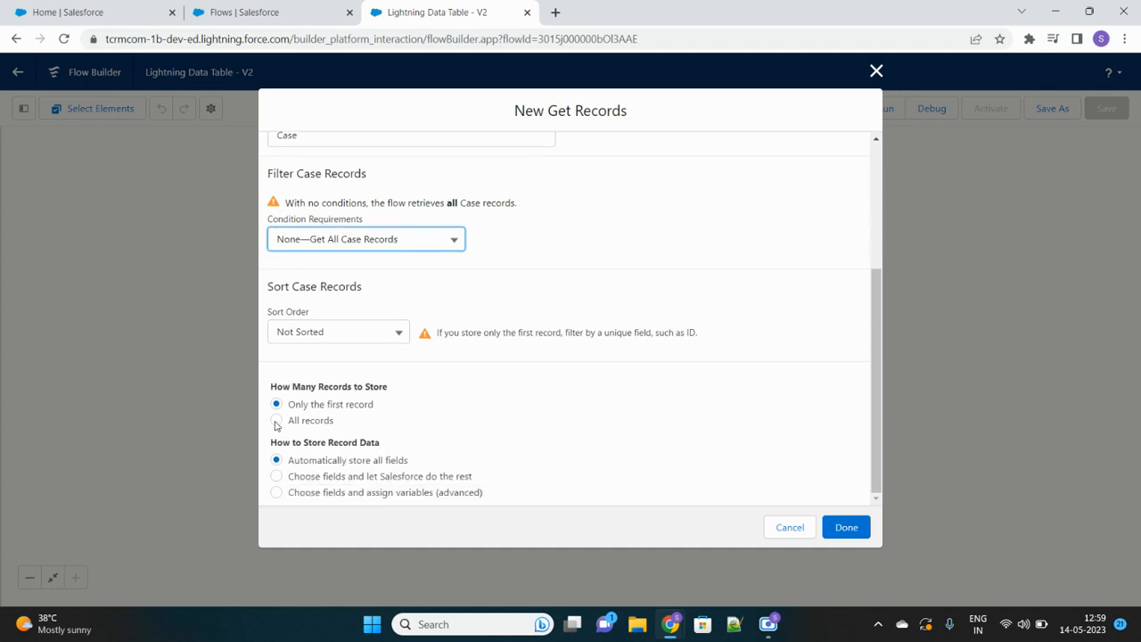
left_click(276, 420)
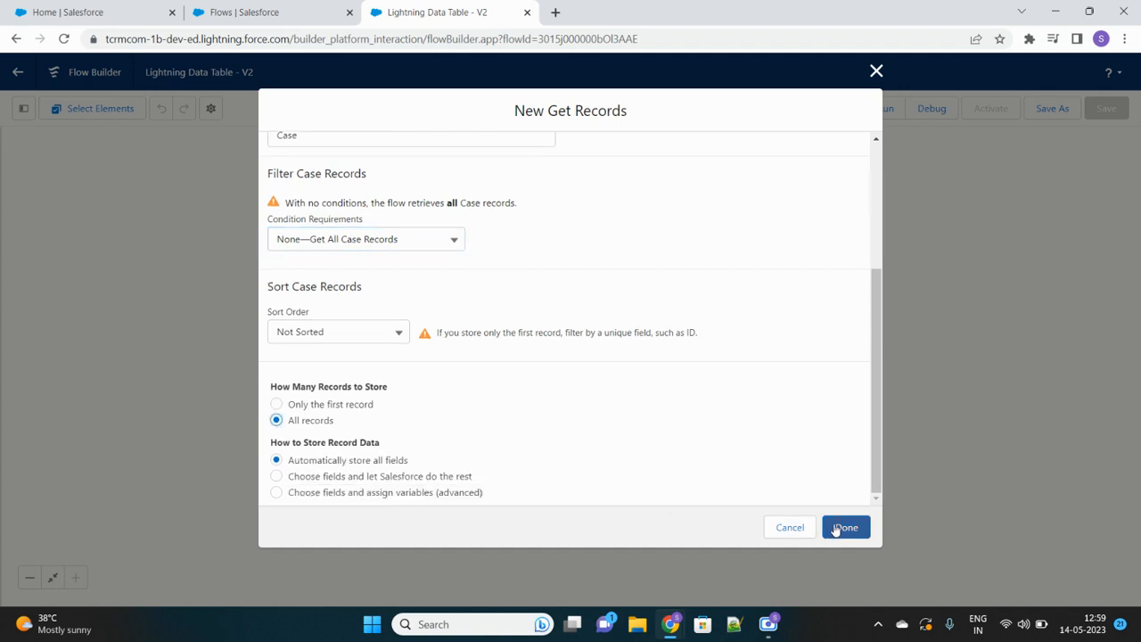
left_click(844, 527)
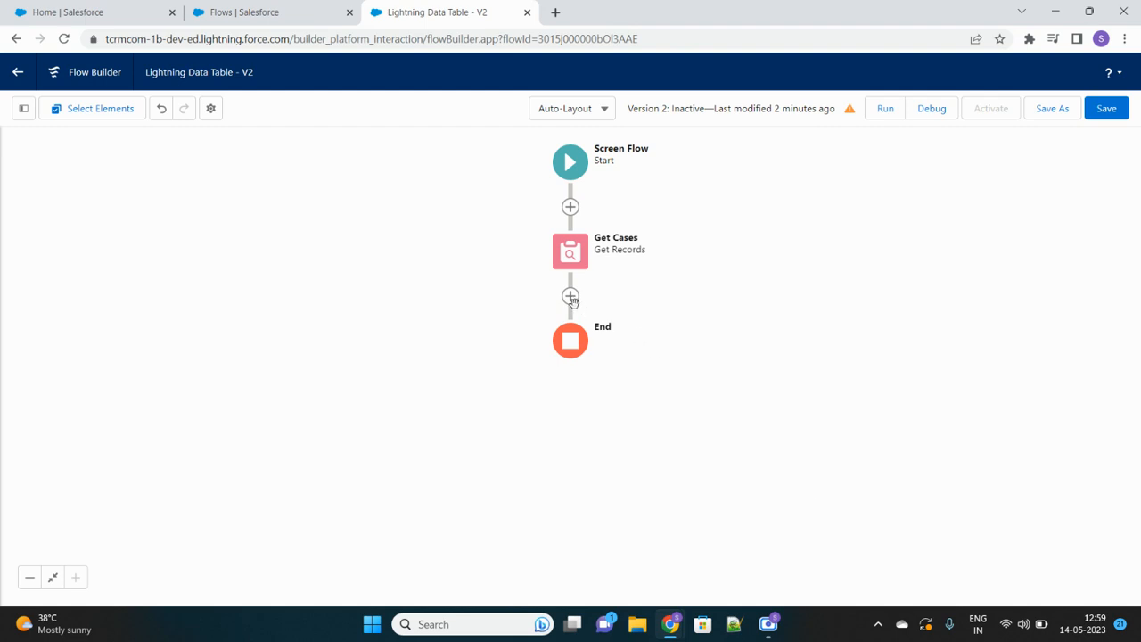
Add a screen labelled 'Data Table component' and search its components for 'dat'
left_click(570, 296)
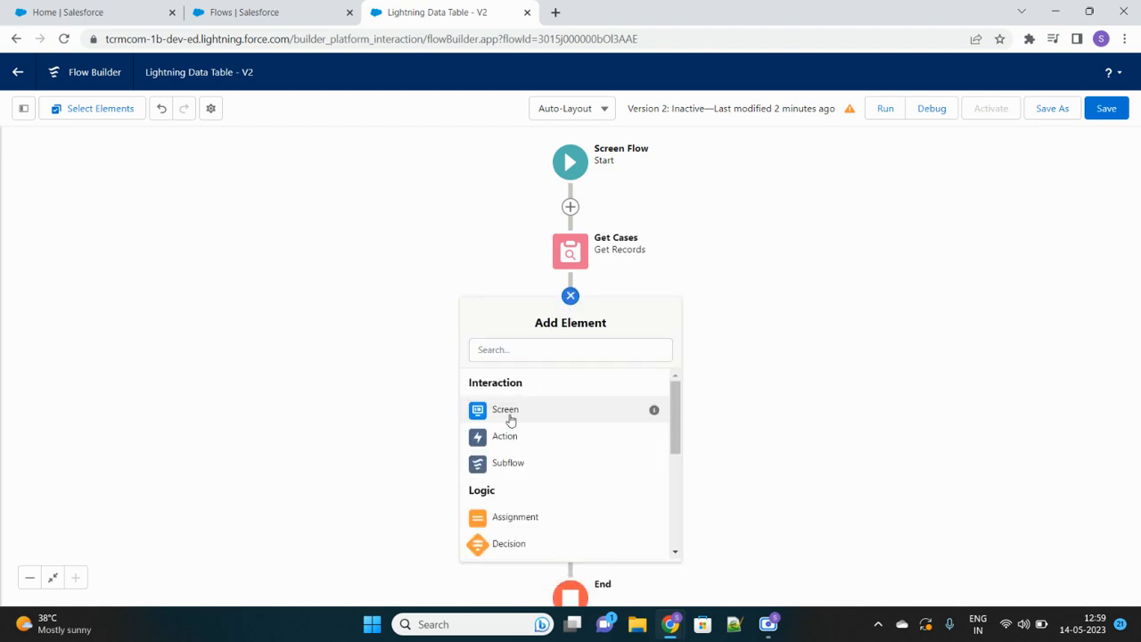
left_click(505, 409)
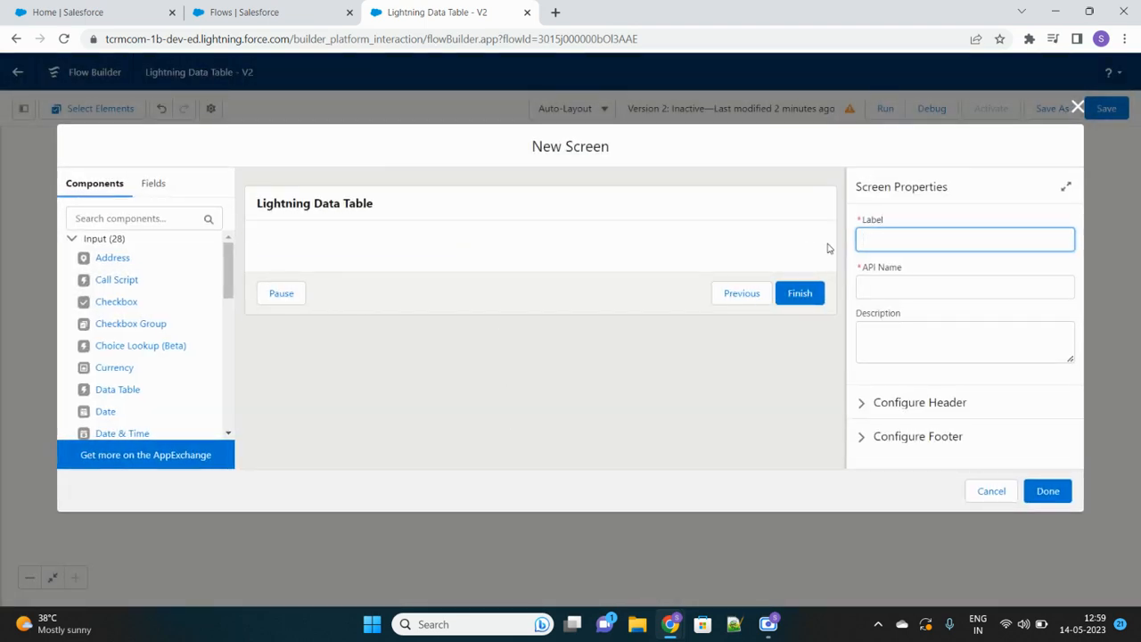
type("Data T")
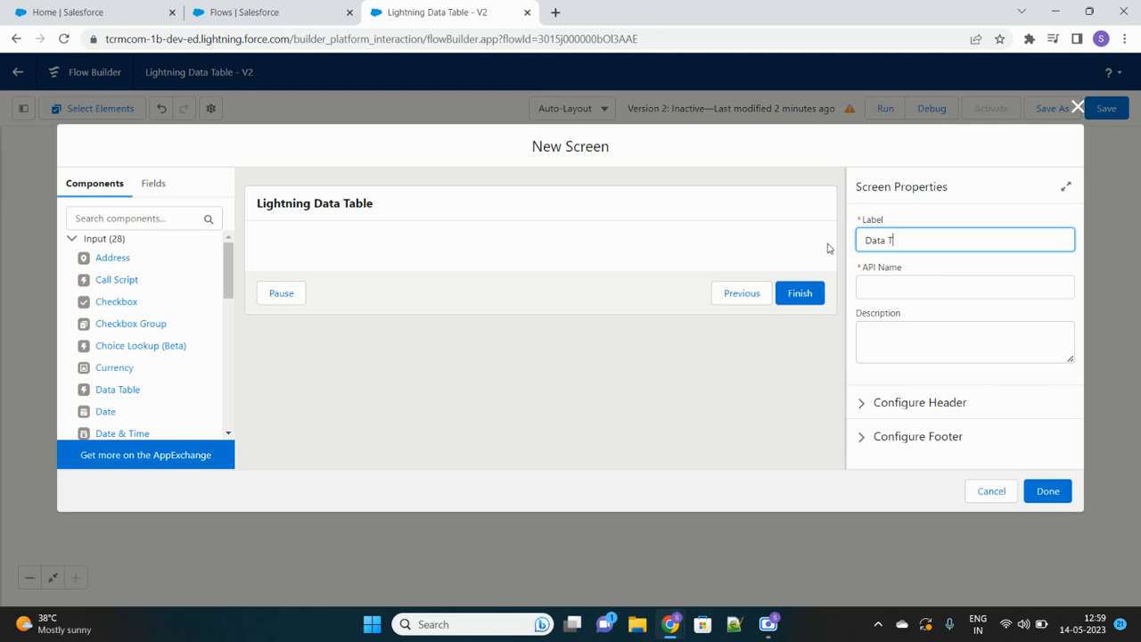
type("able")
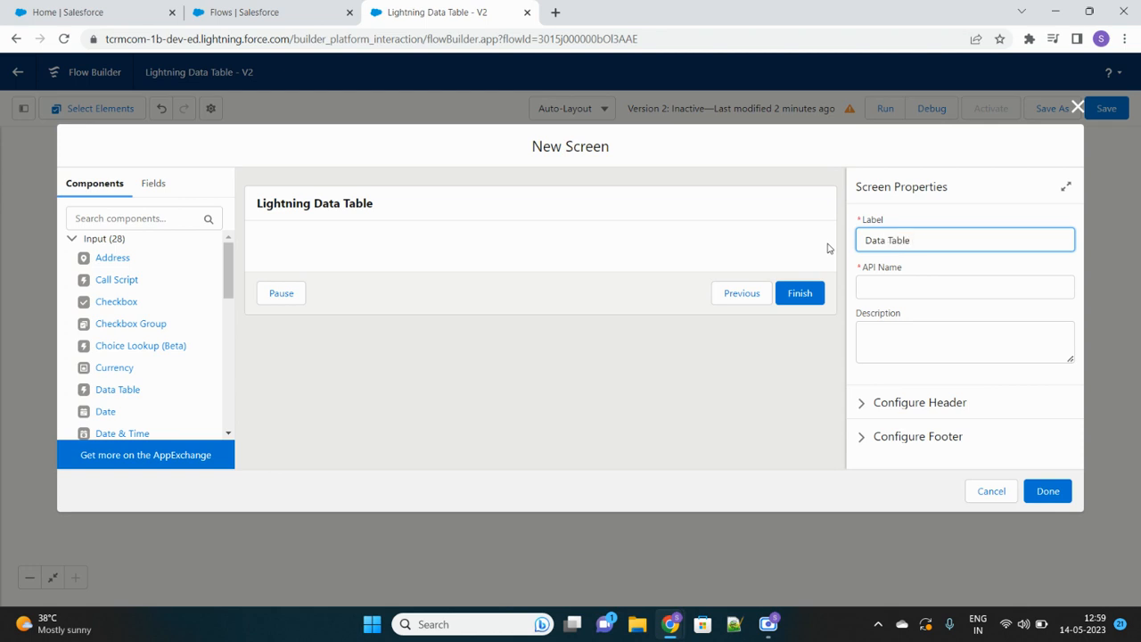
type("component")
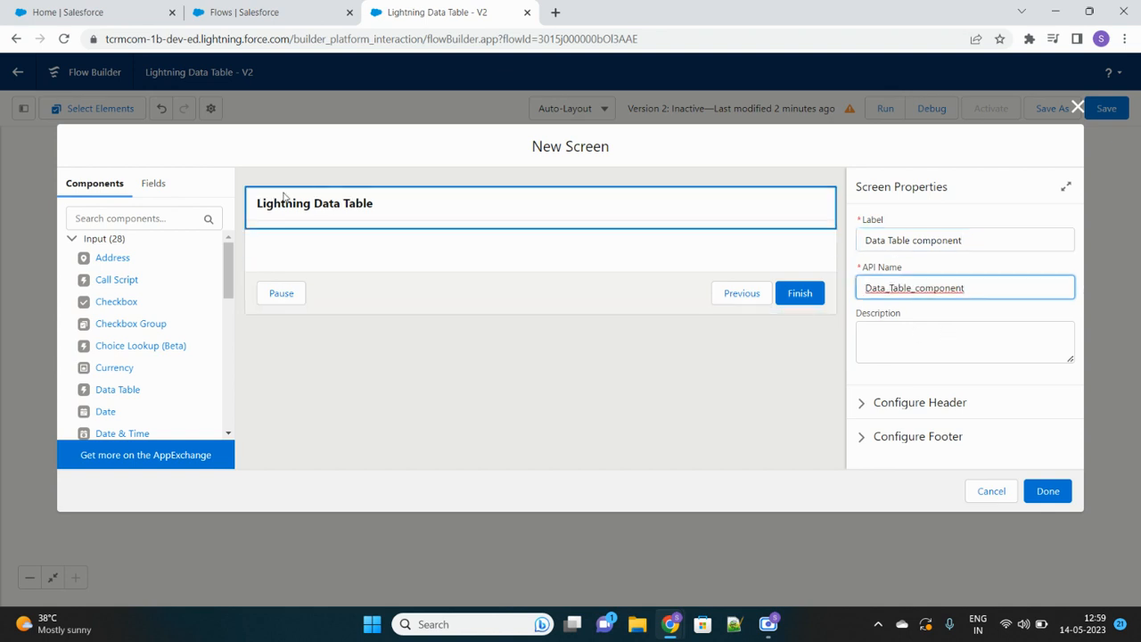
left_click(142, 218)
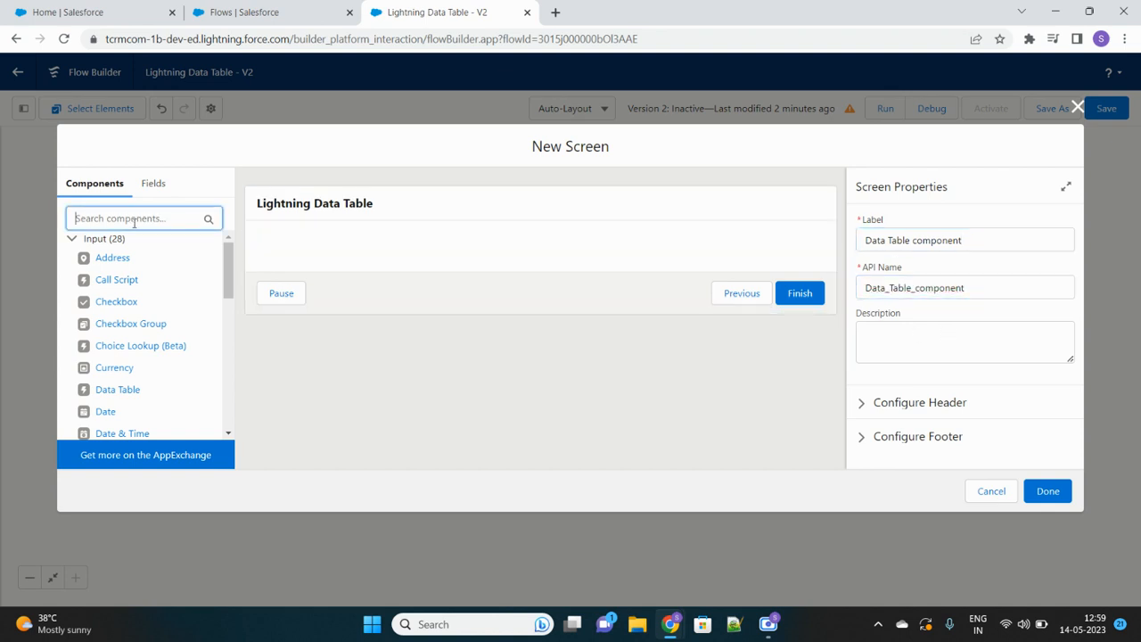
type("data ta")
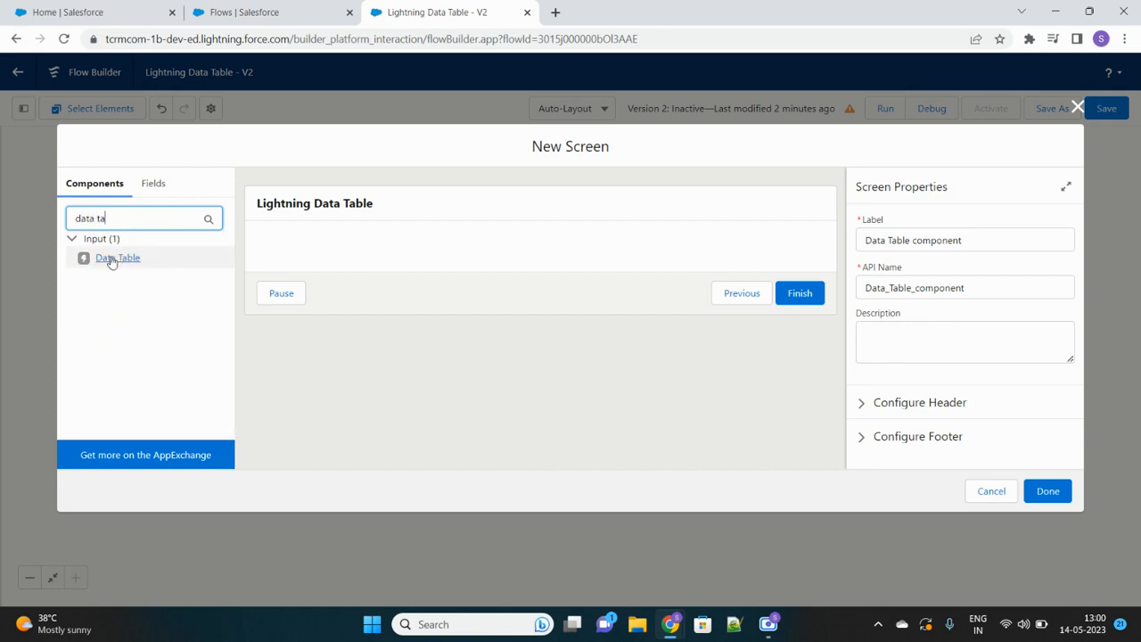
Place a Data Table component on the screen with API name 'datatable'
left_click(118, 258)
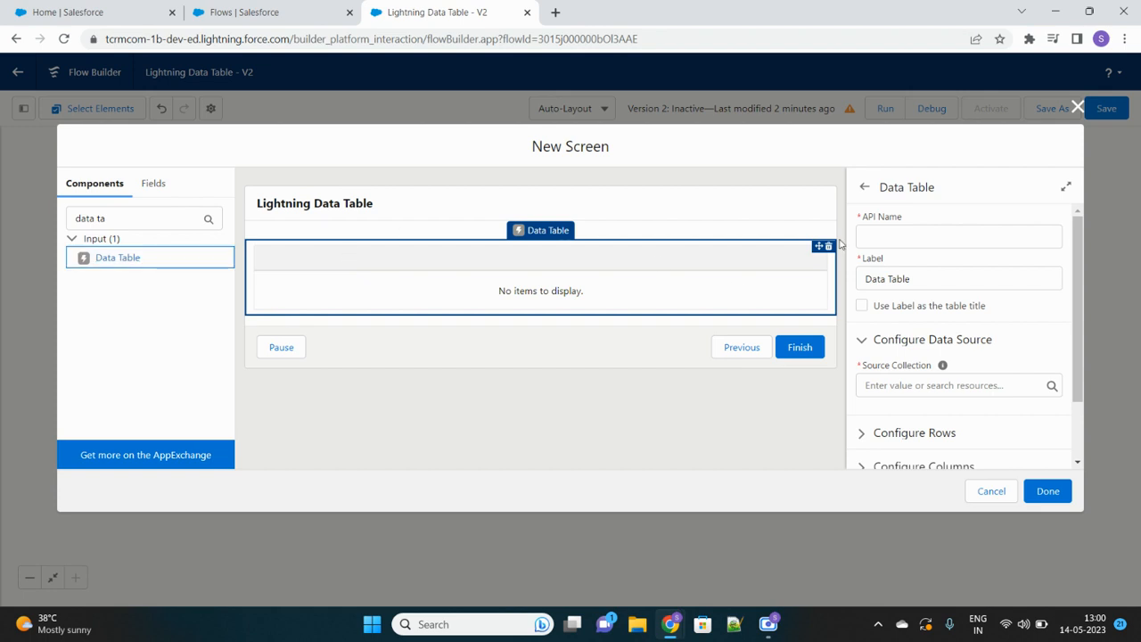
left_click(958, 236)
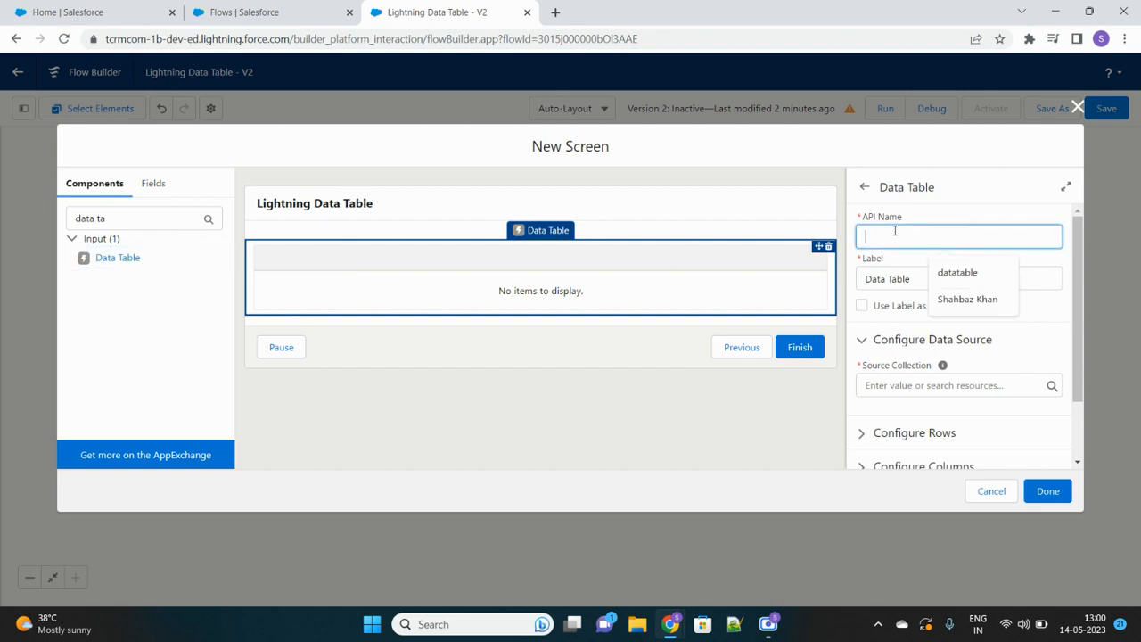
type("dataTable")
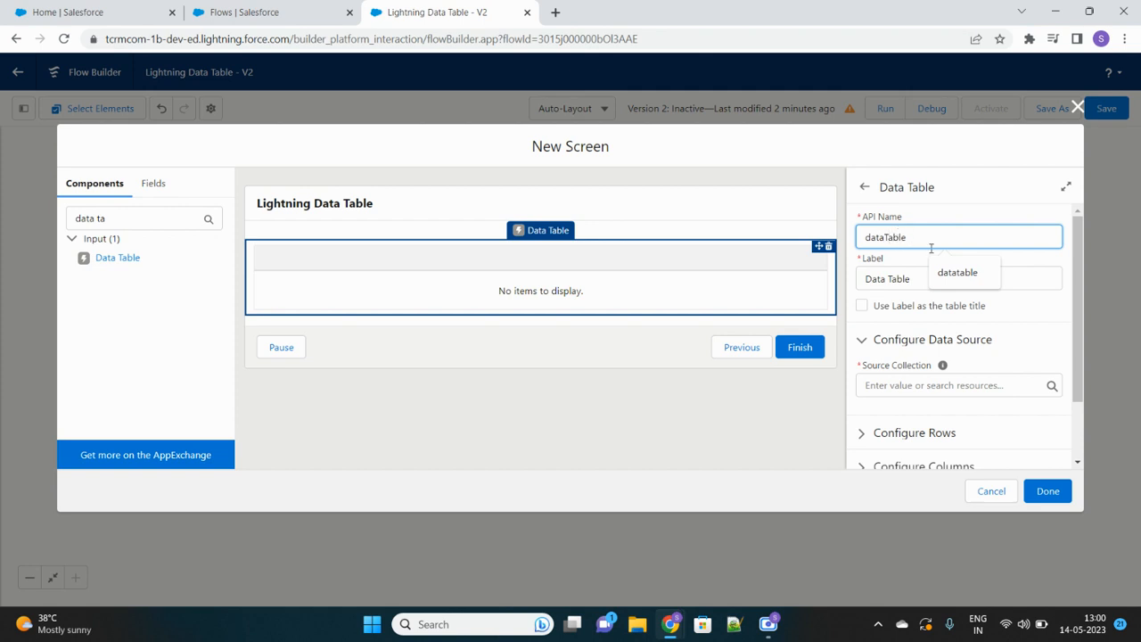
type("datatable")
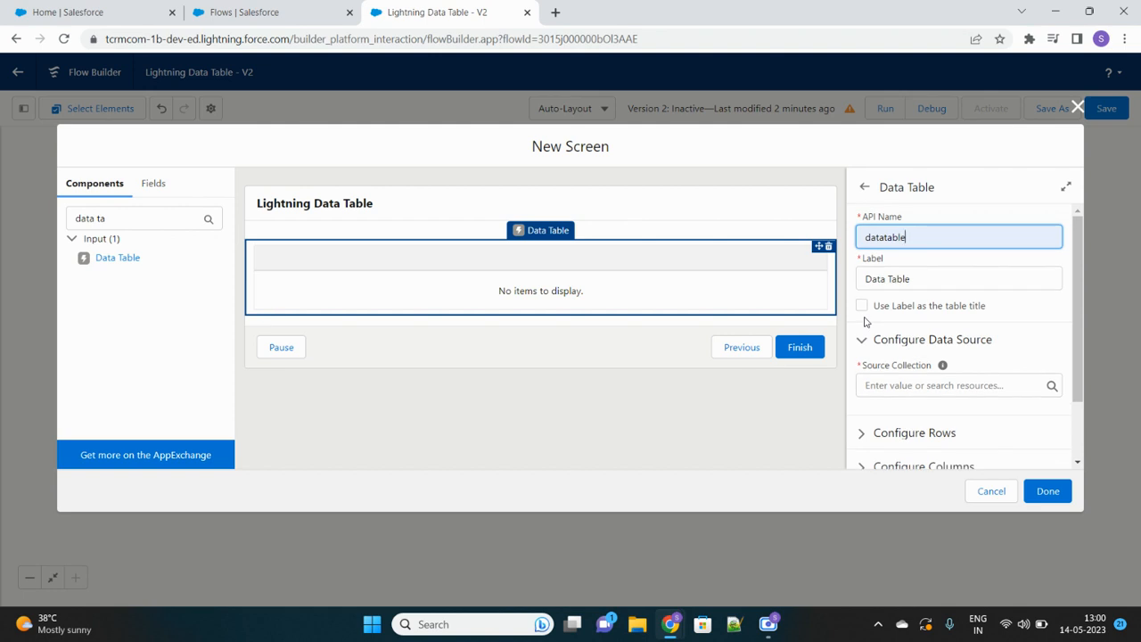
scroll("down", 3)
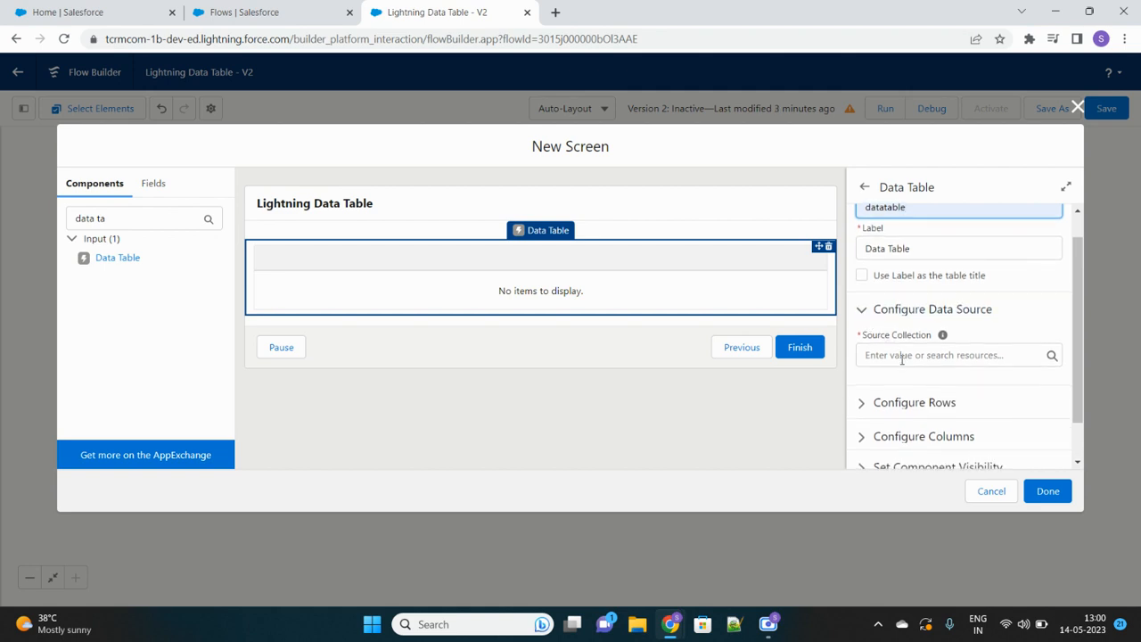
Set the table's source collection to Cases from Get_Cases
left_click(954, 354)
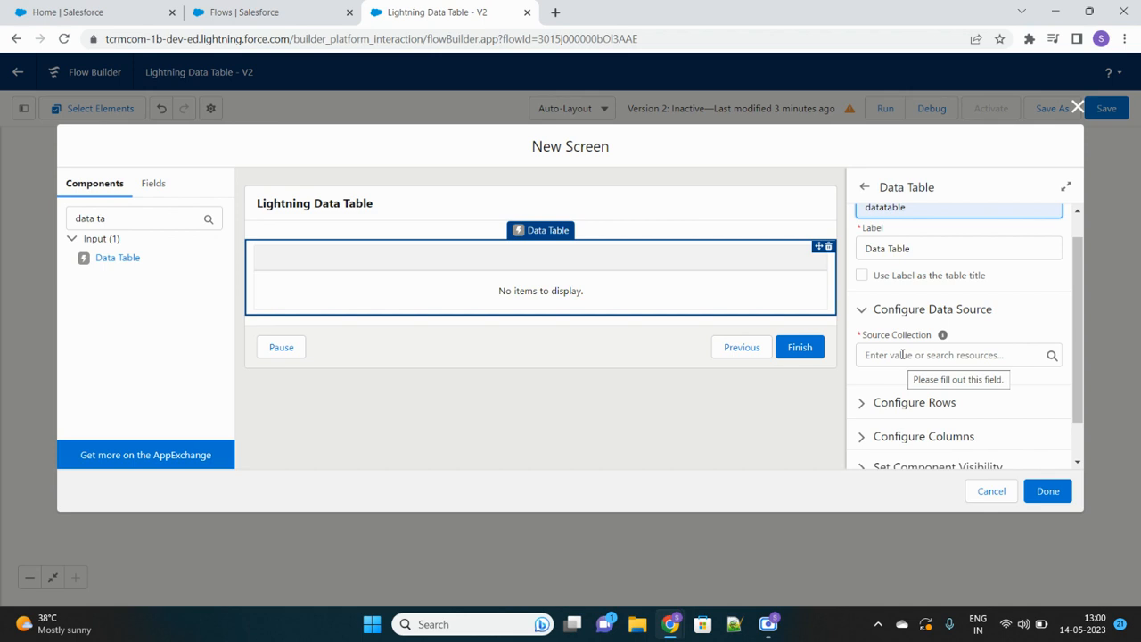
left_click(958, 206)
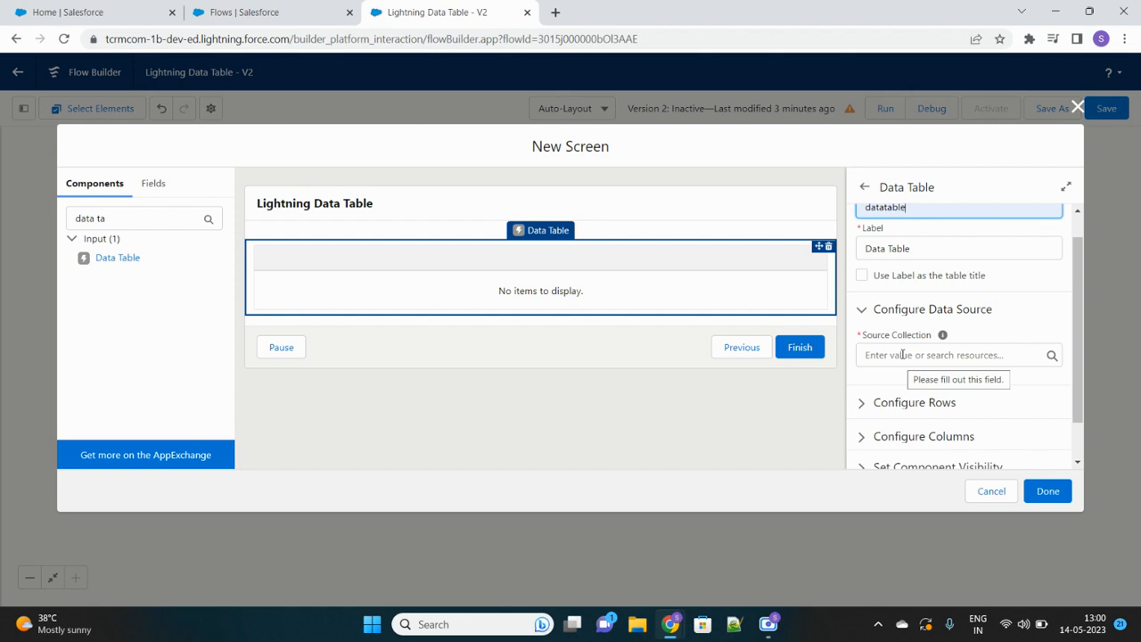
left_click(954, 355)
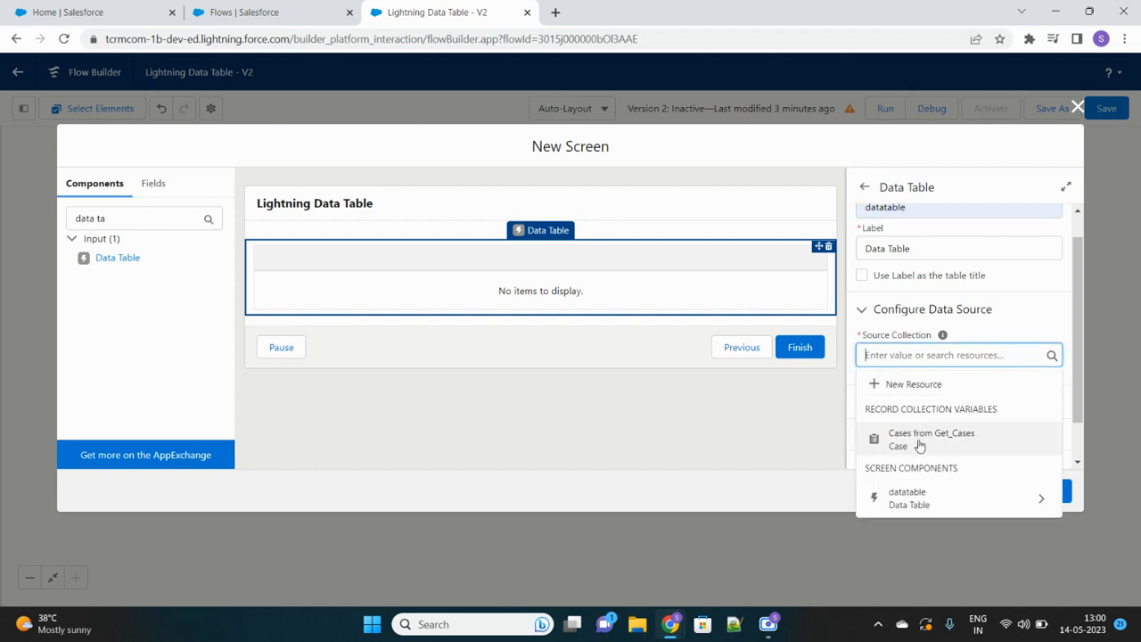
left_click(931, 438)
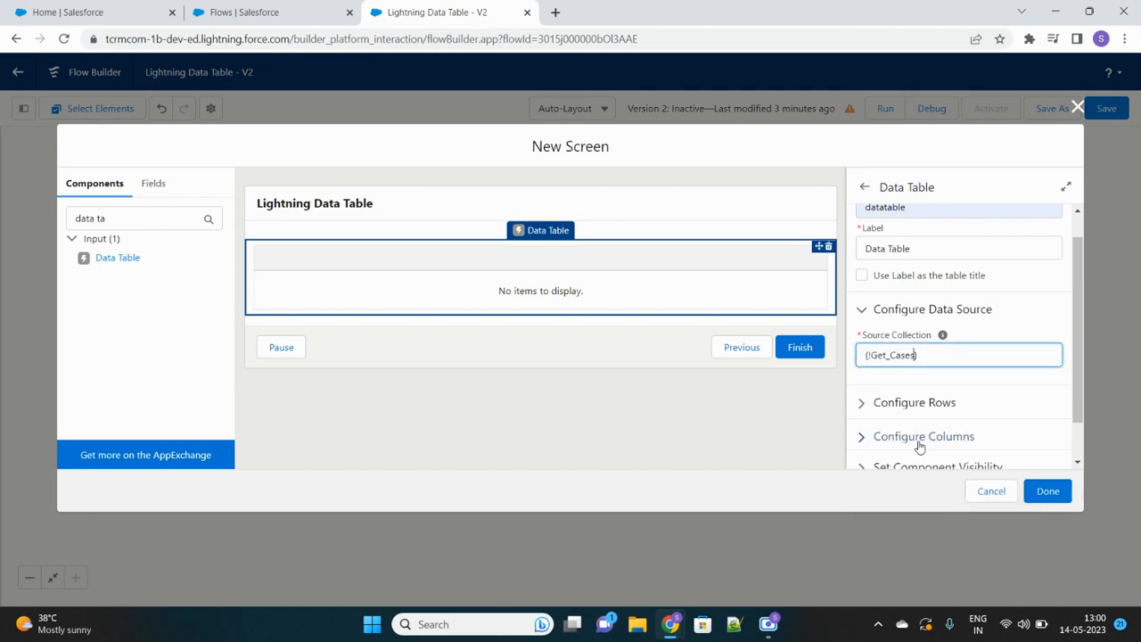
scroll("down", 3)
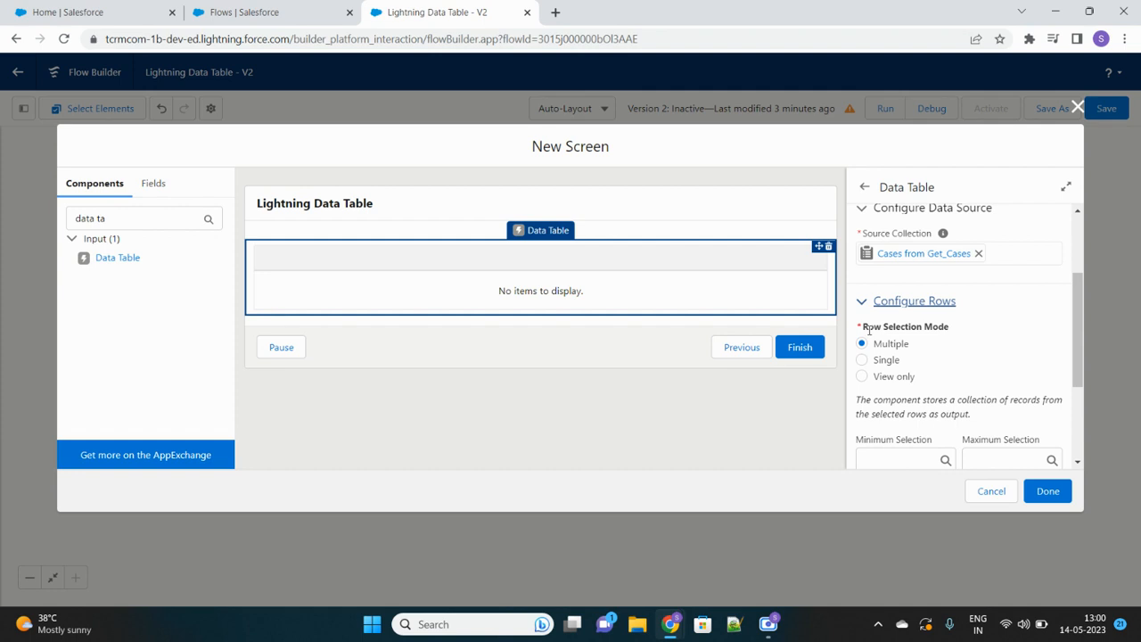
mouse_move(895, 348)
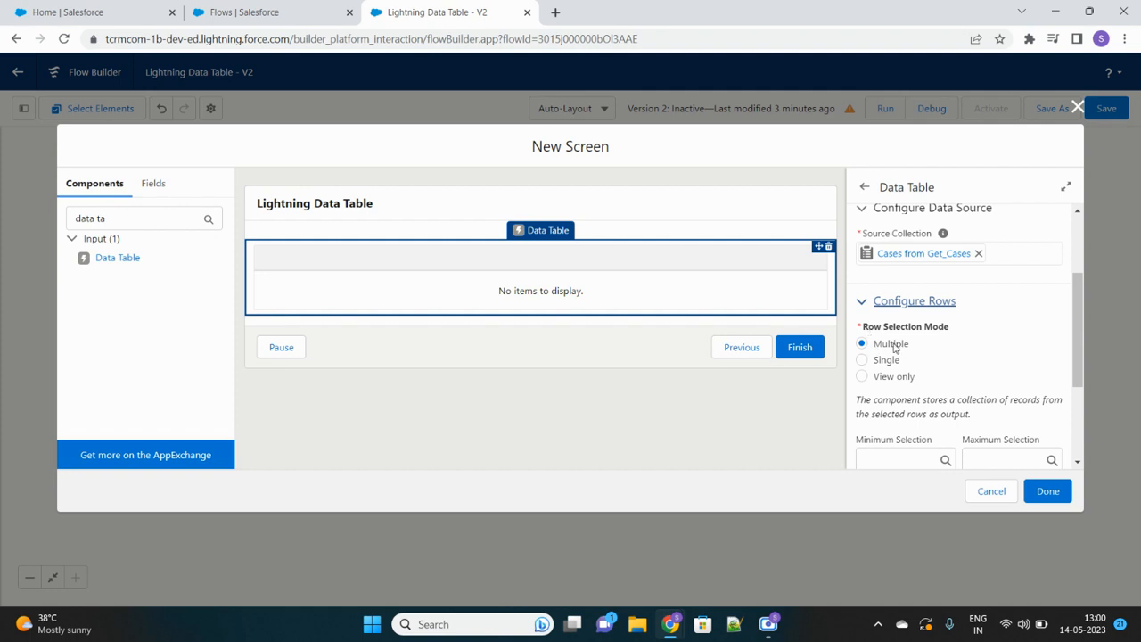
mouse_move(898, 368)
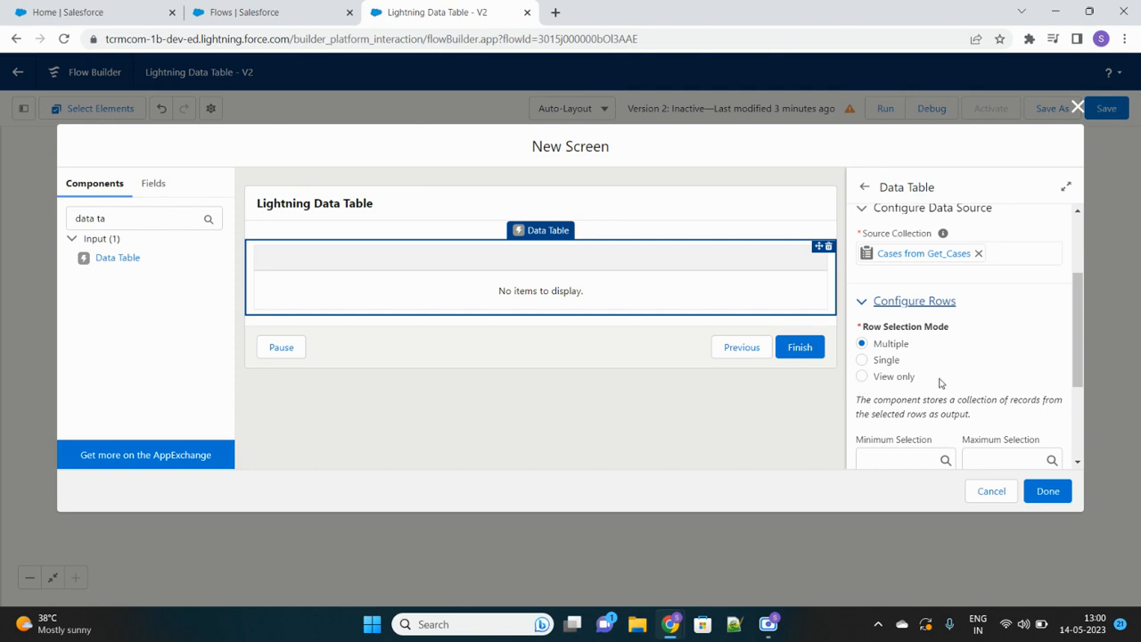
mouse_move(858, 389)
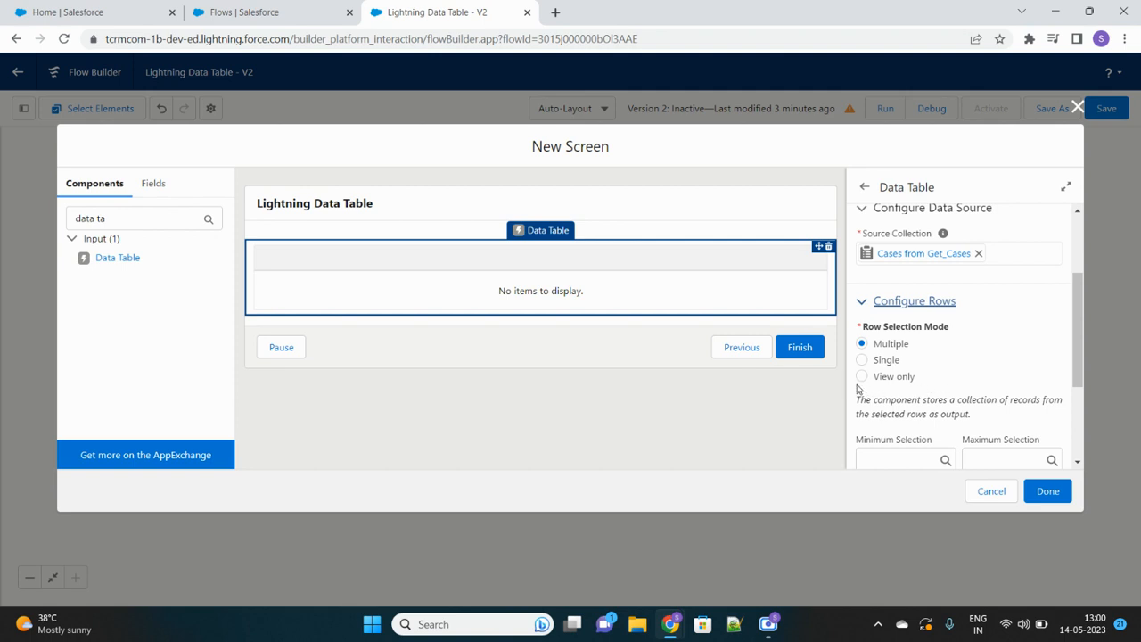
mouse_move(888, 350)
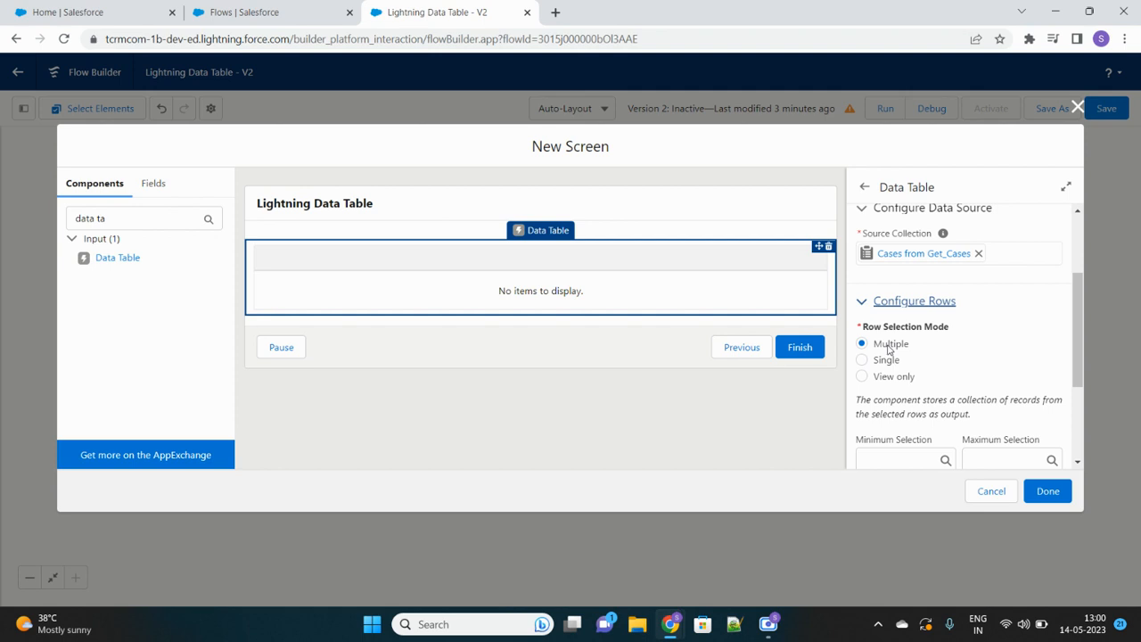
mouse_move(898, 350)
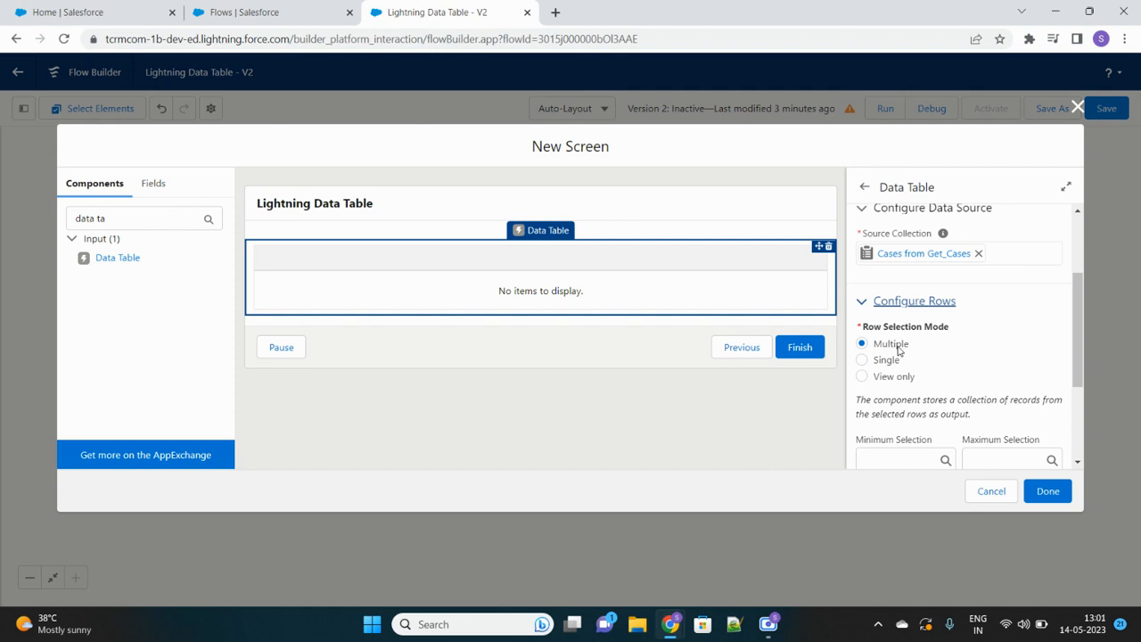
Switch the table's row selection mode to Single
left_click(861, 359)
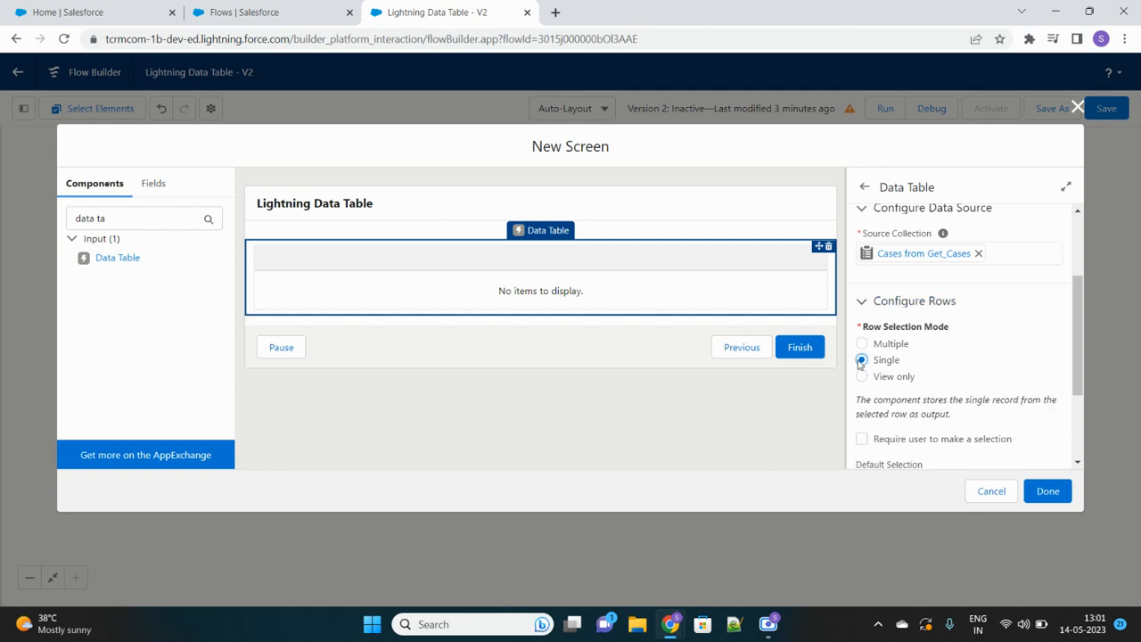
scroll("down", 3)
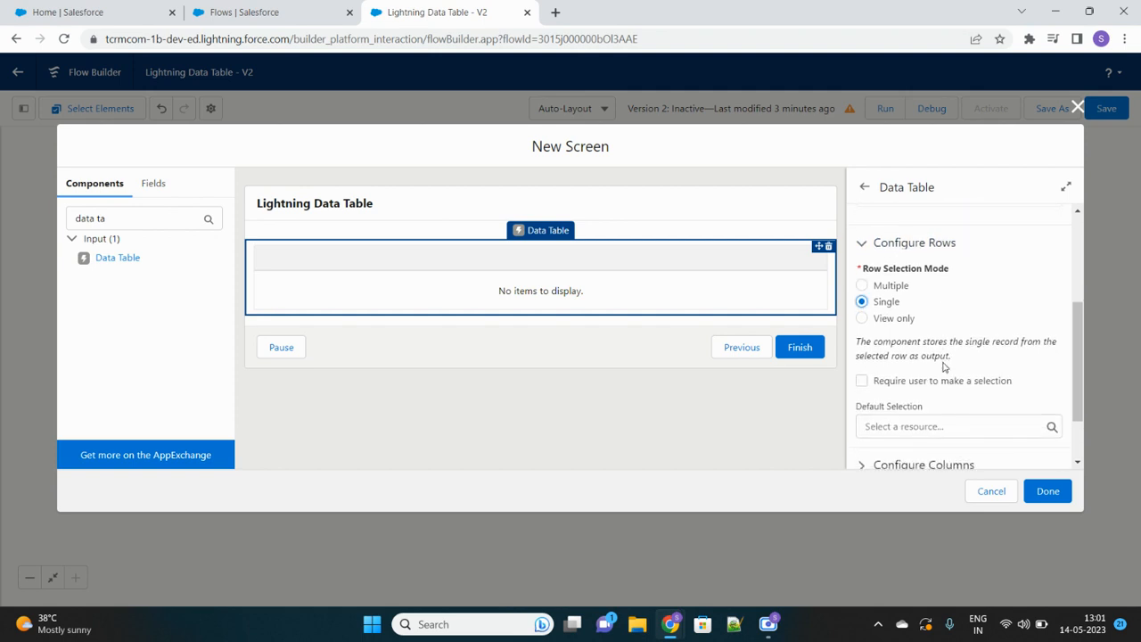
scroll("down", 3)
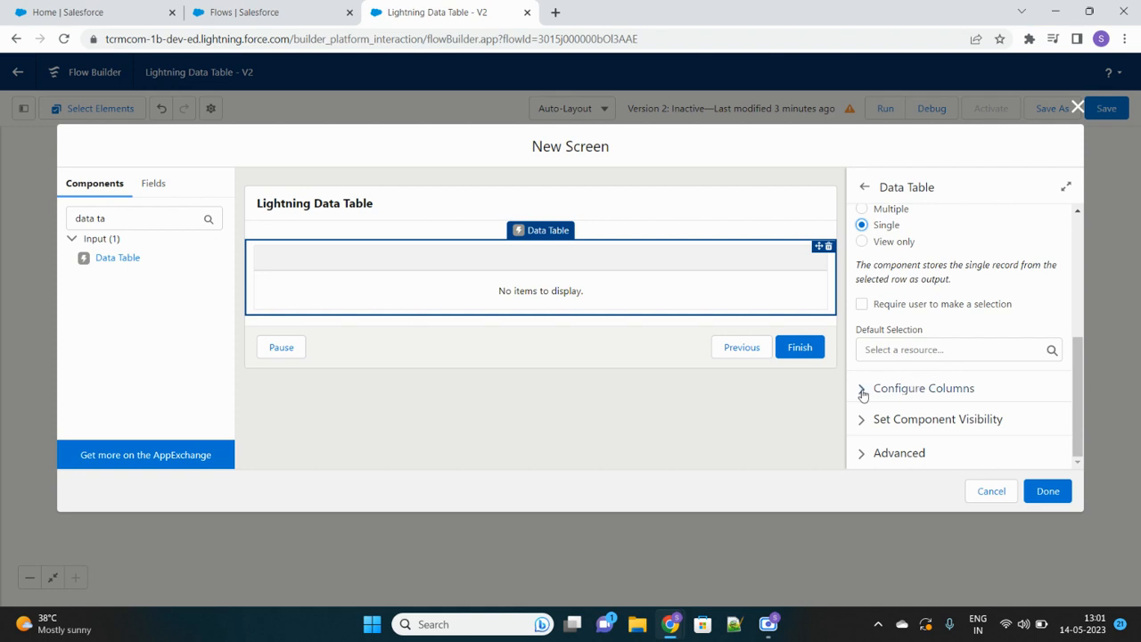
Set the first column to the CaseNumber field with the label 'Case'
left_click(922, 387)
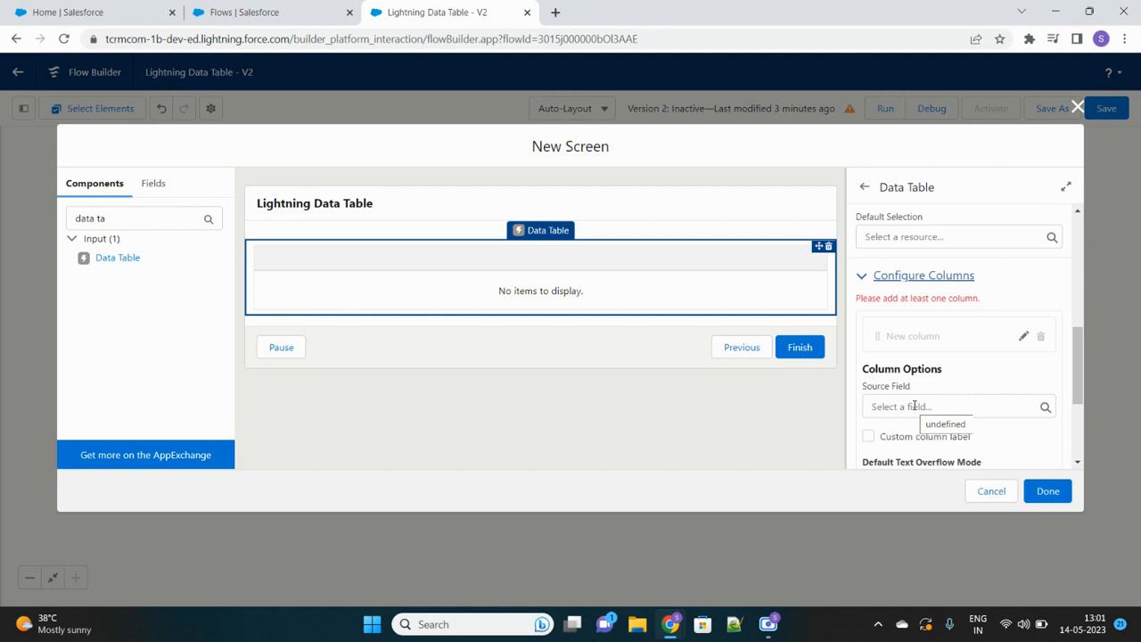
left_click(953, 407)
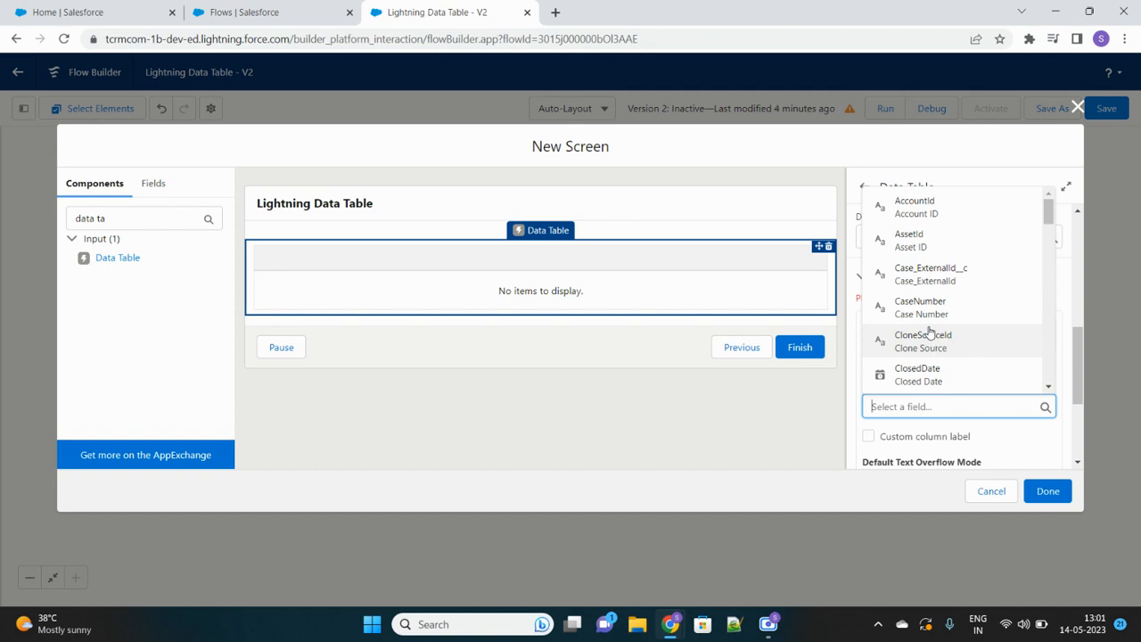
left_click(919, 306)
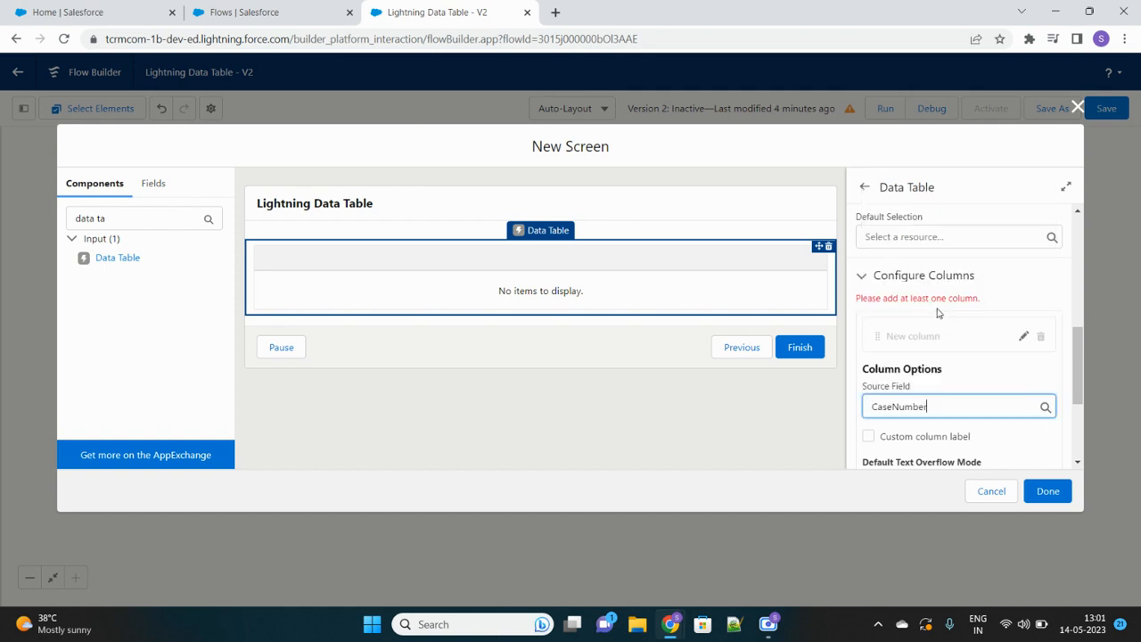
scroll("down", 3)
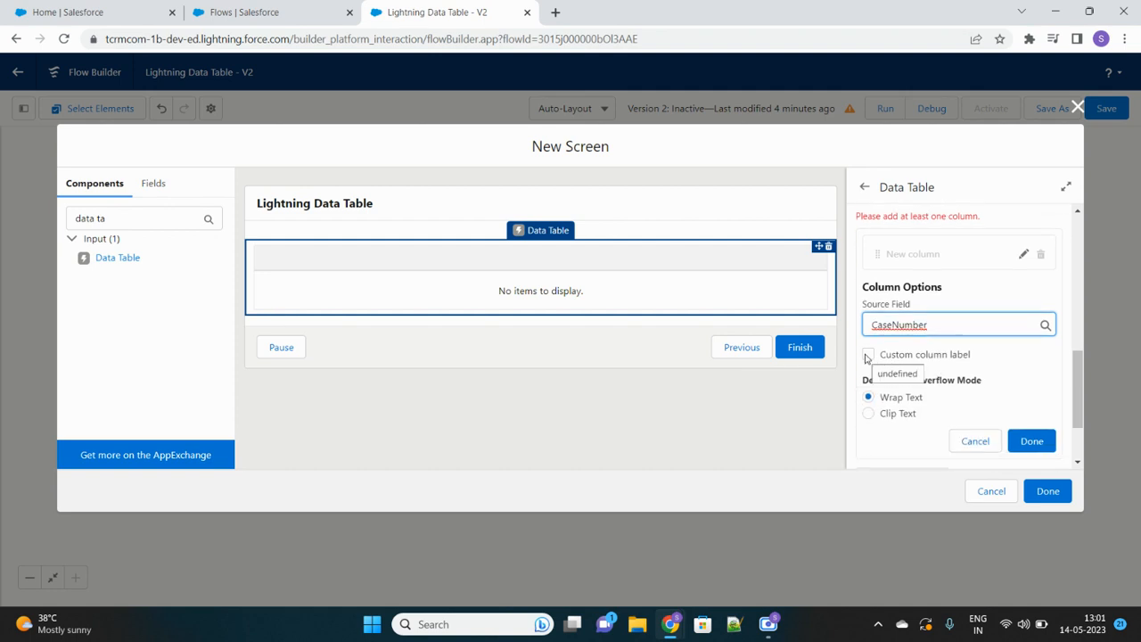
left_click(867, 355)
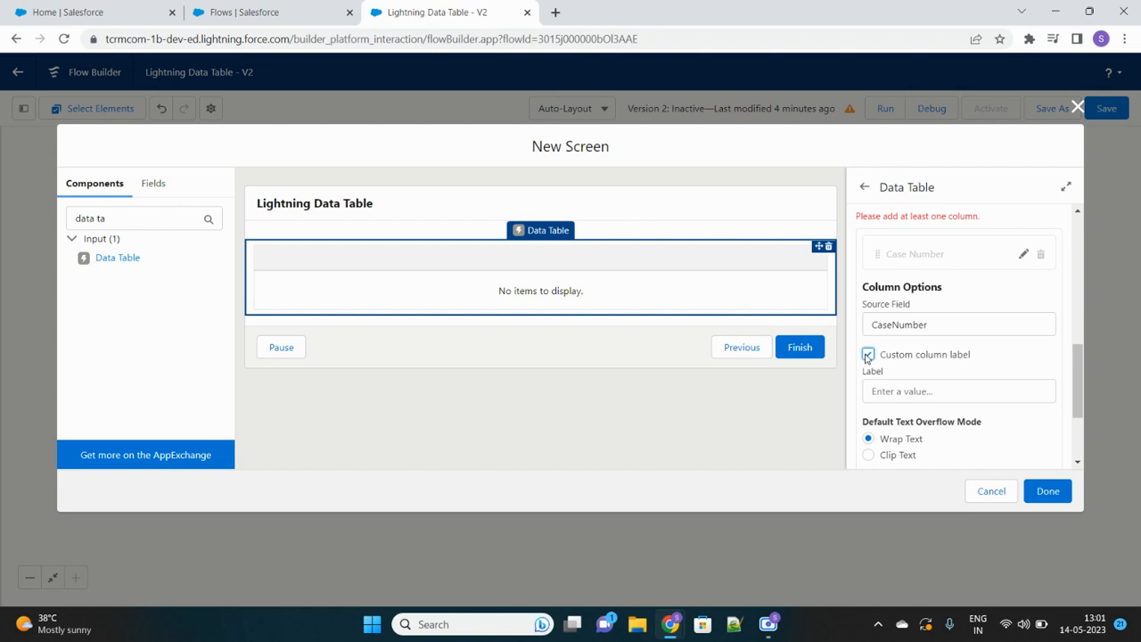
left_click(868, 354)
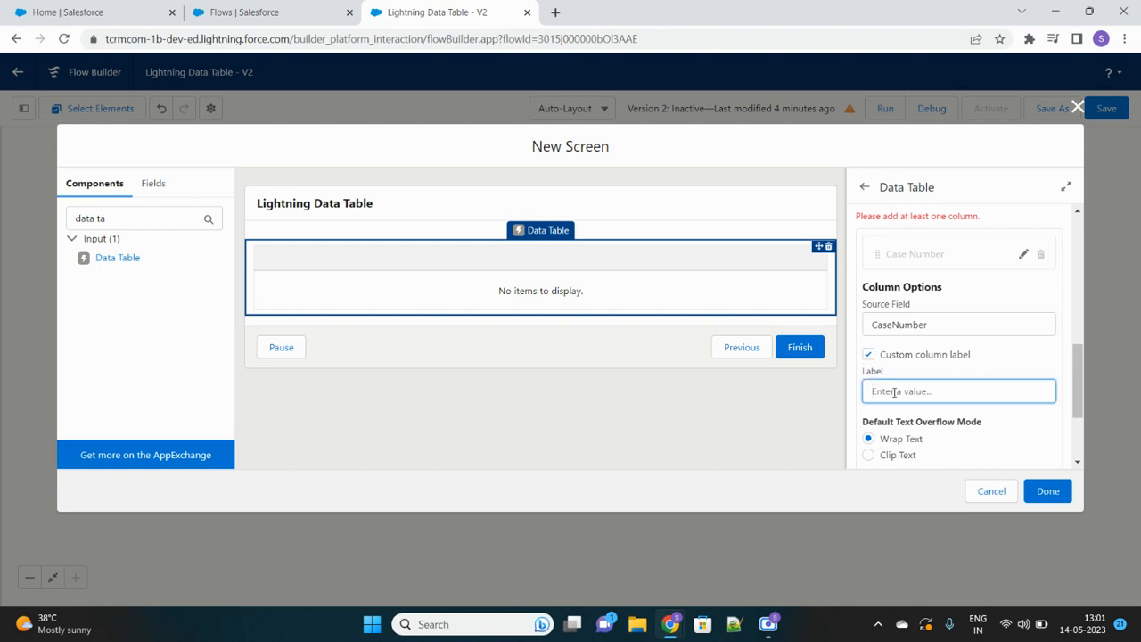
type("Case")
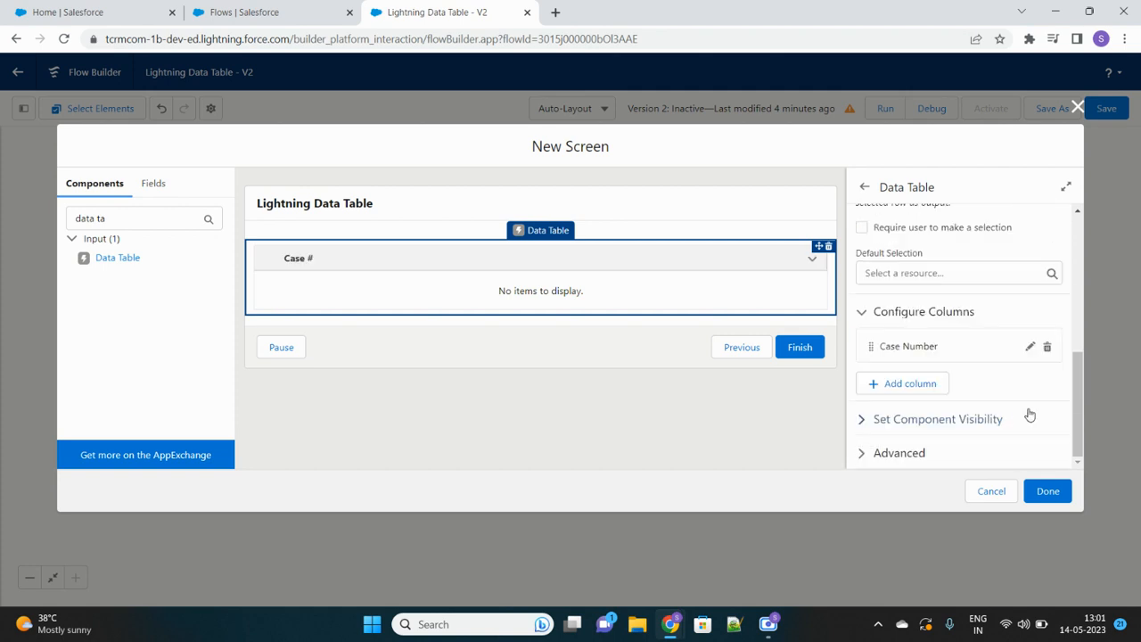
Add Subject and Description columns to the table
left_click(908, 383)
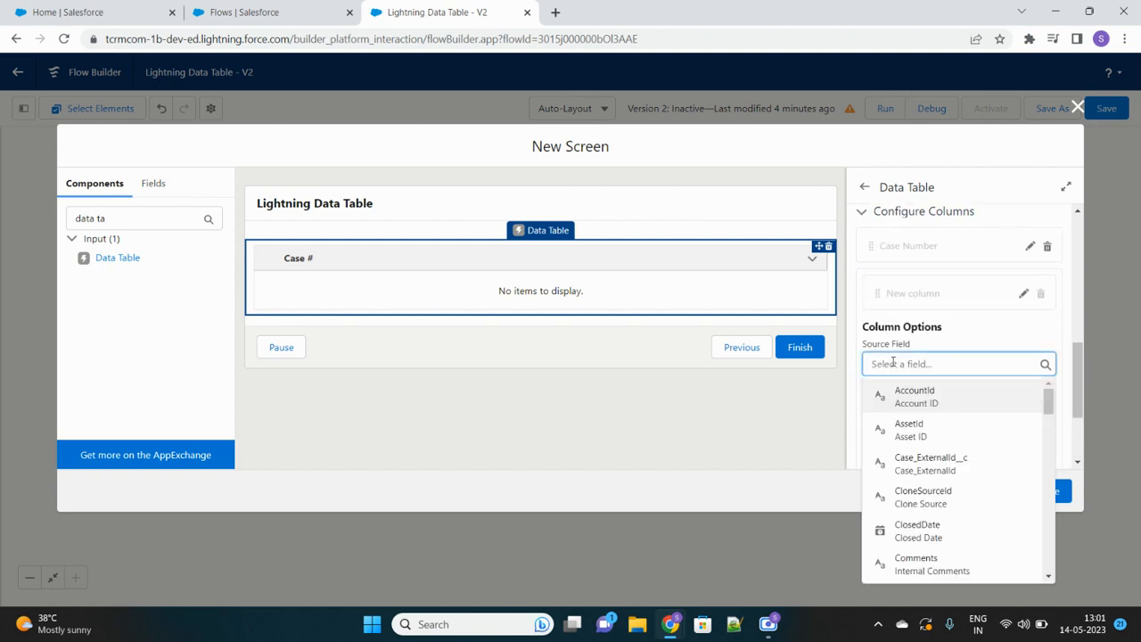
type("subje")
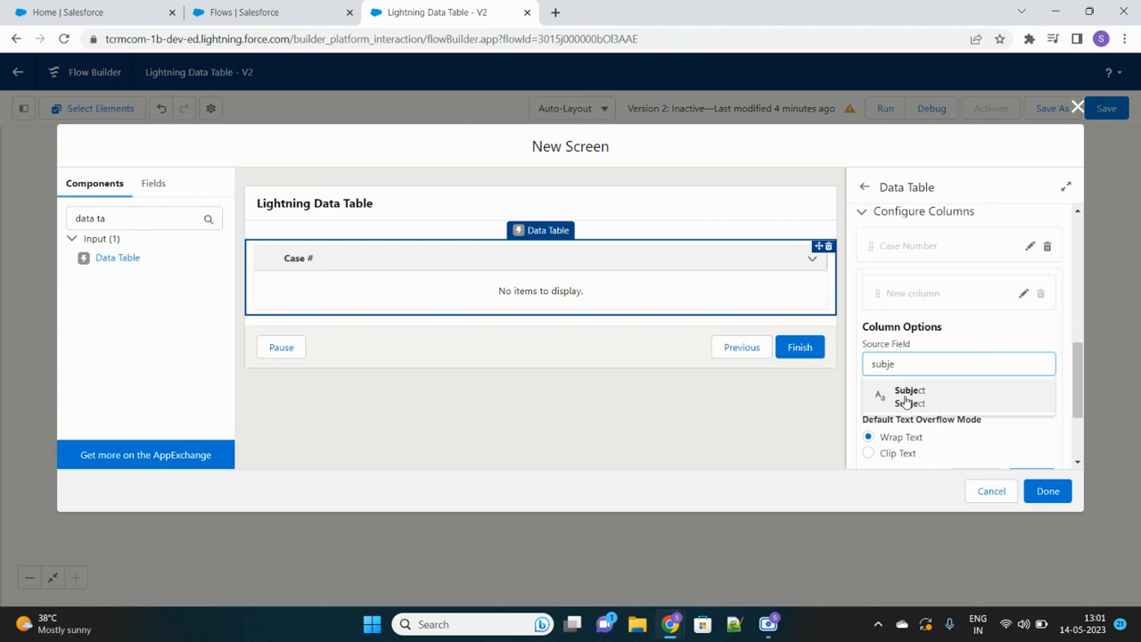
left_click(909, 390)
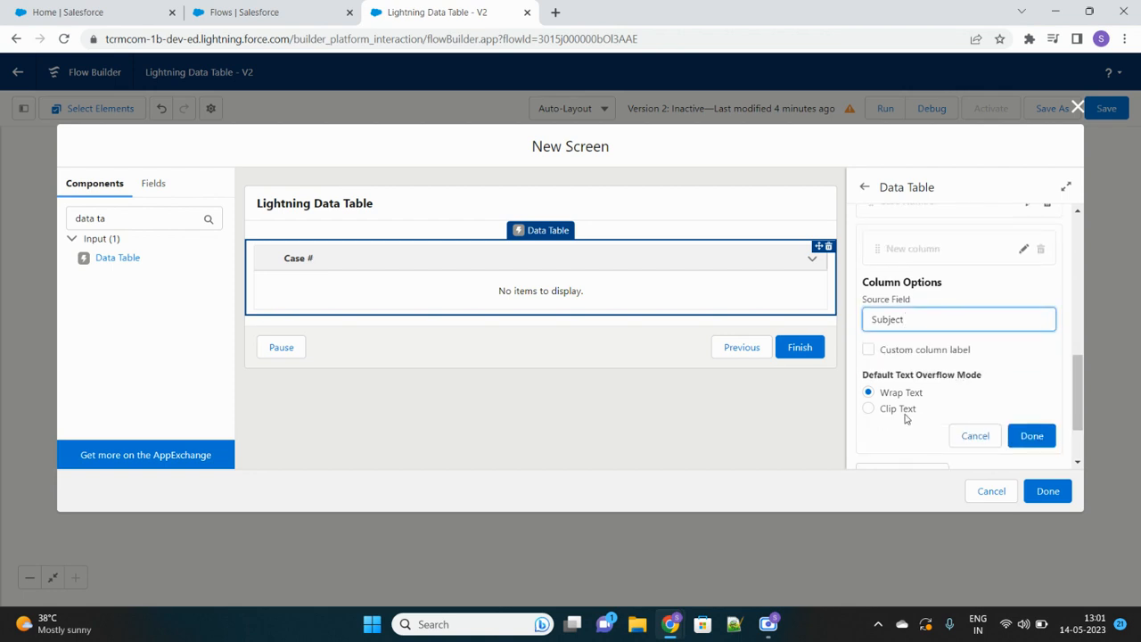
left_click(1031, 435)
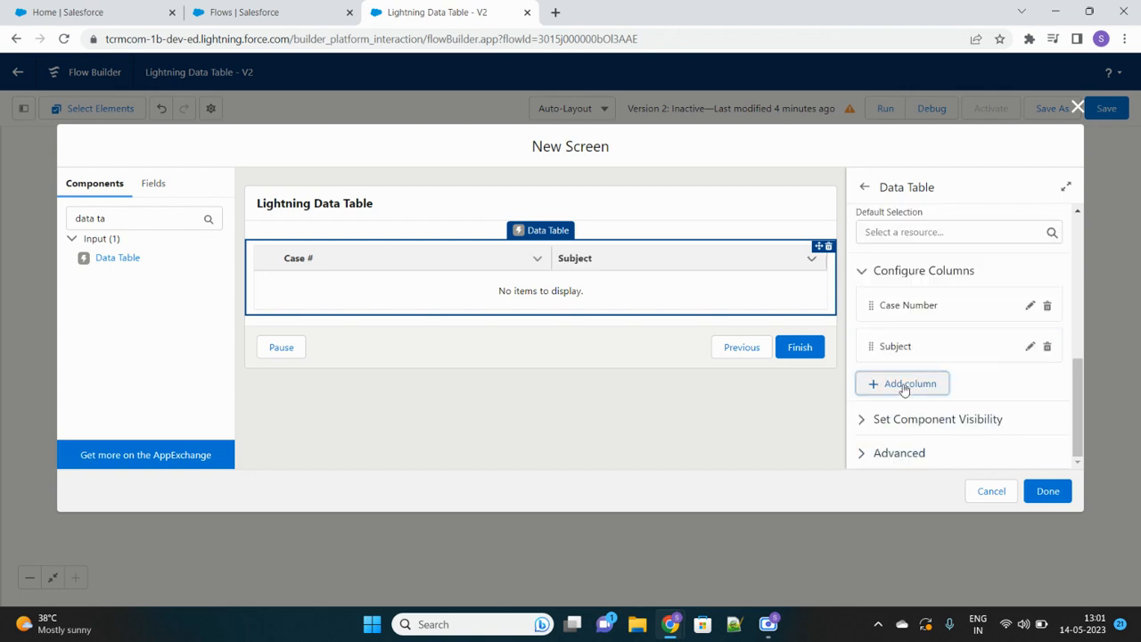
left_click(903, 383)
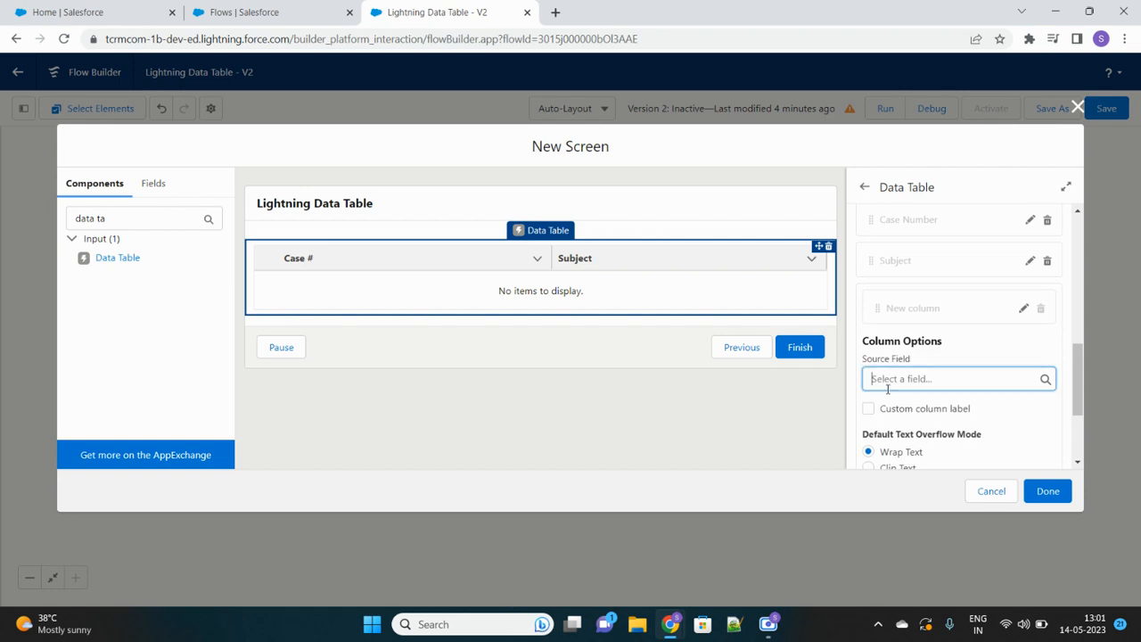
type("Dezc")
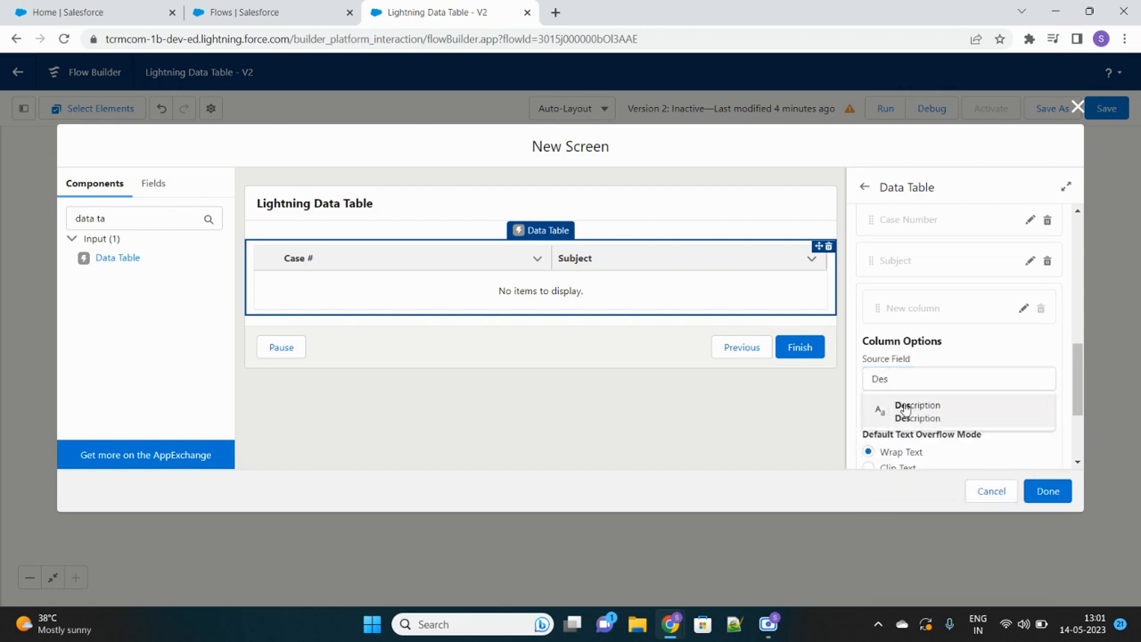
left_click(916, 411)
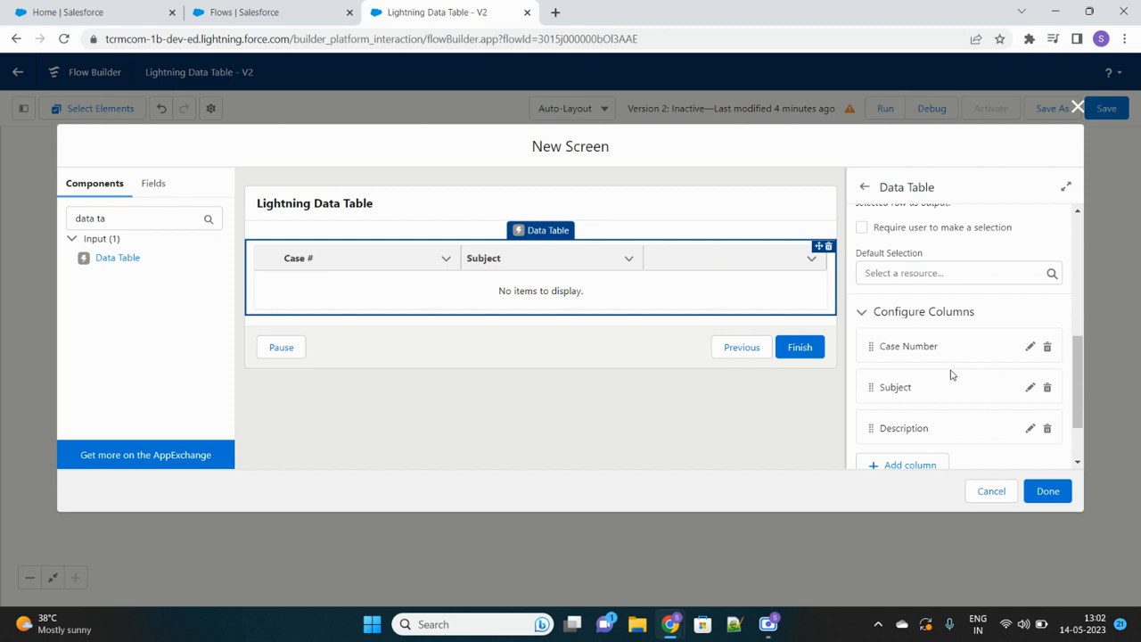
scroll("up", 3)
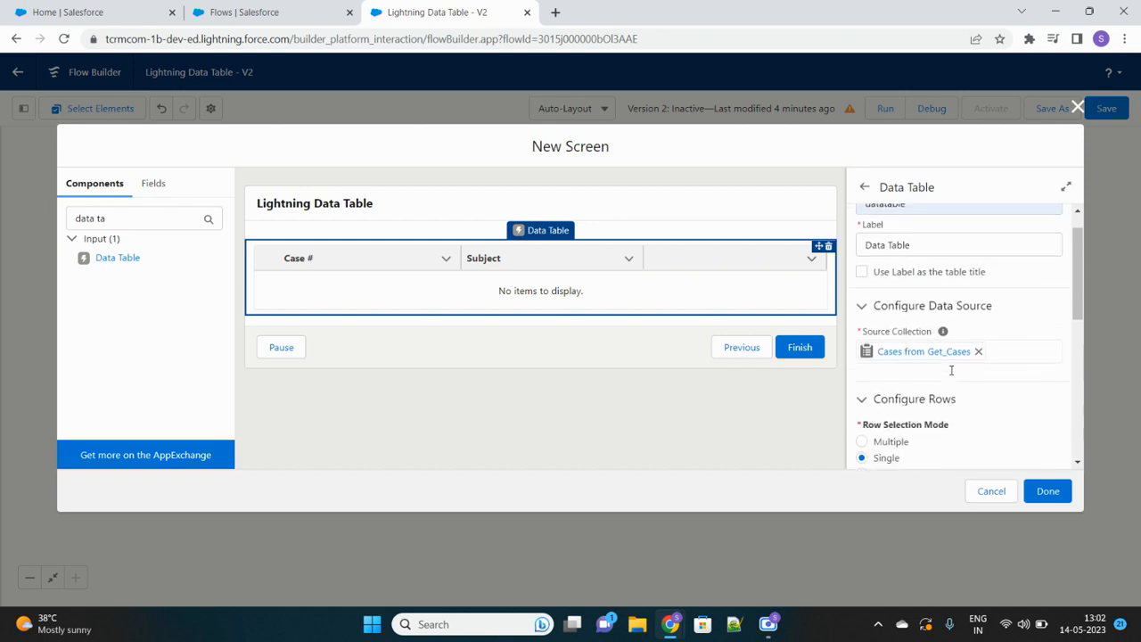
scroll("down", 3)
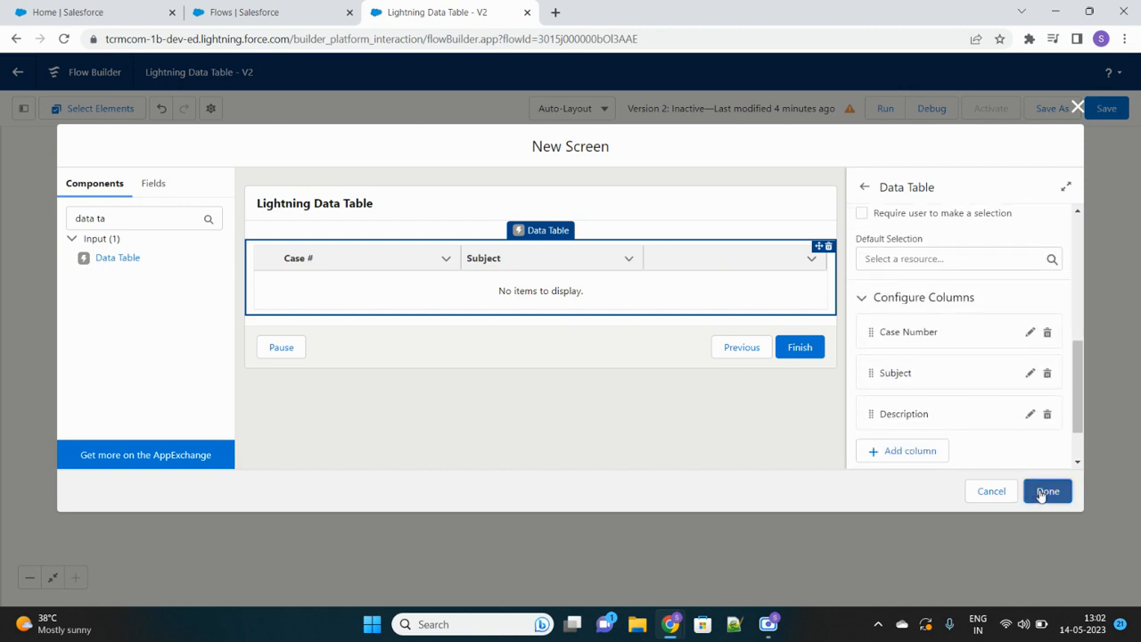
Finish the data table screen, then save and activate the Lightning Data Table - V2 flow
left_click(1047, 491)
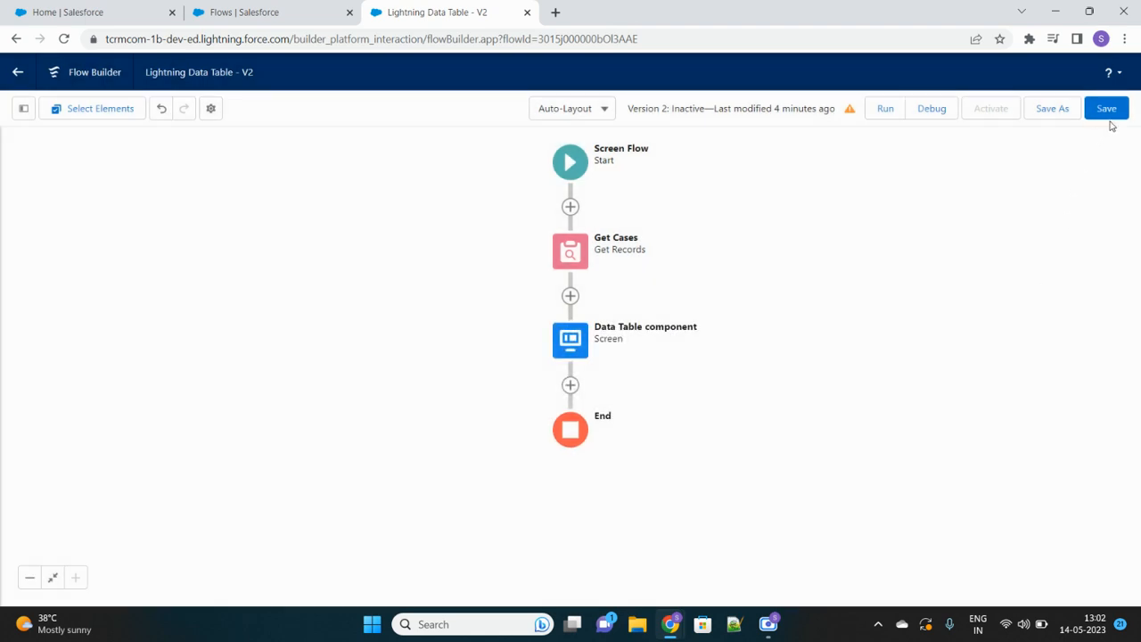
left_click(1106, 108)
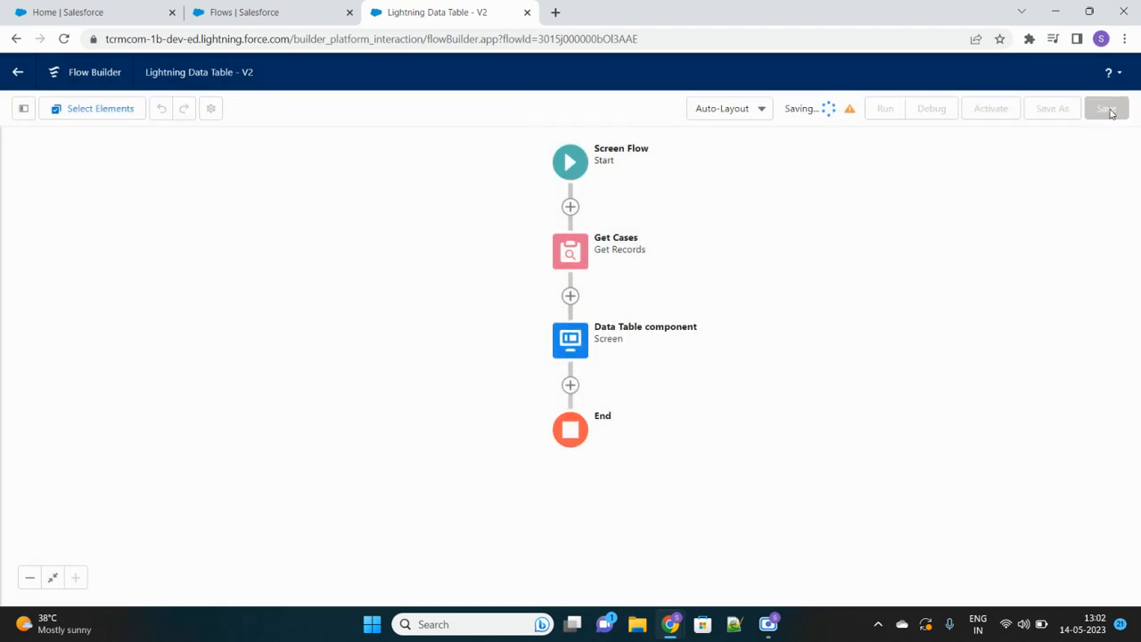
left_click(1106, 108)
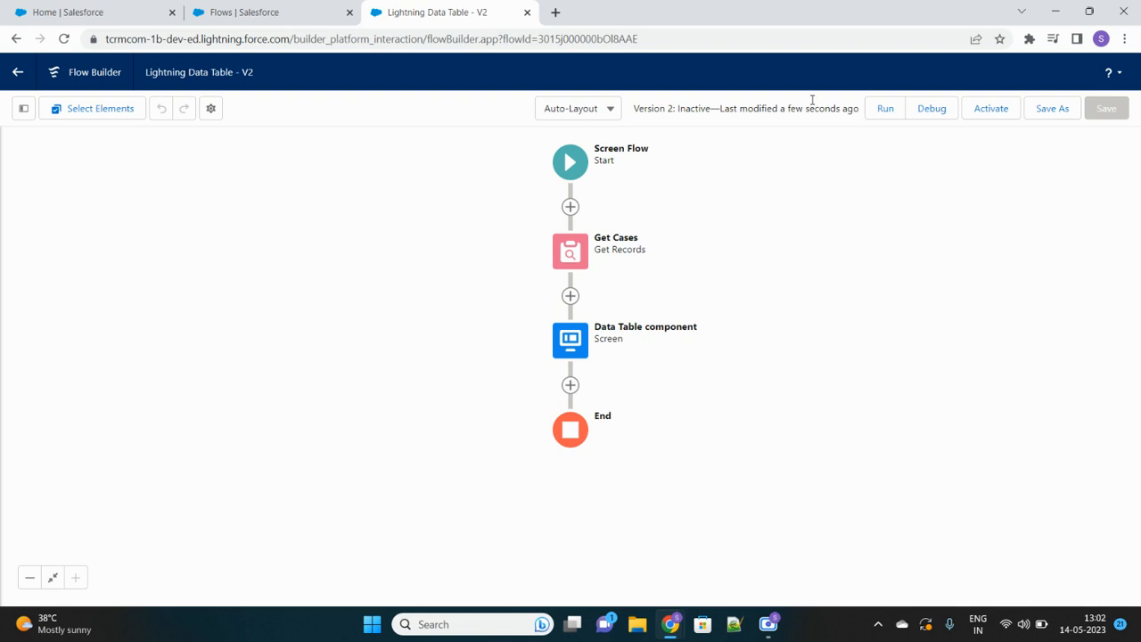
left_click(990, 108)
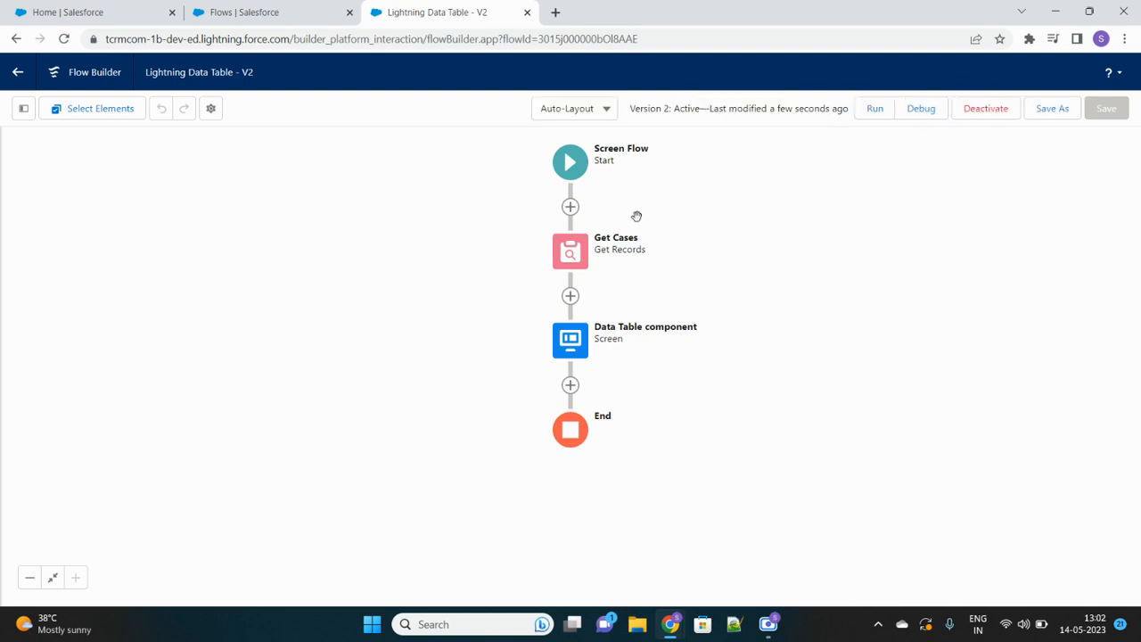
mouse_move(143, 78)
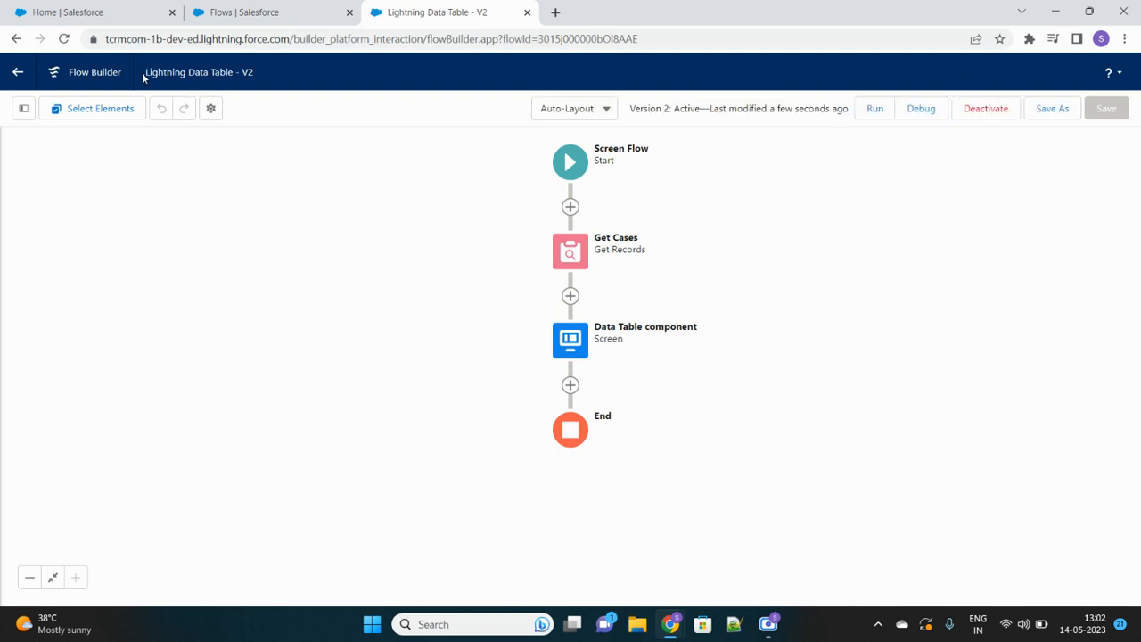
double_click(166, 71)
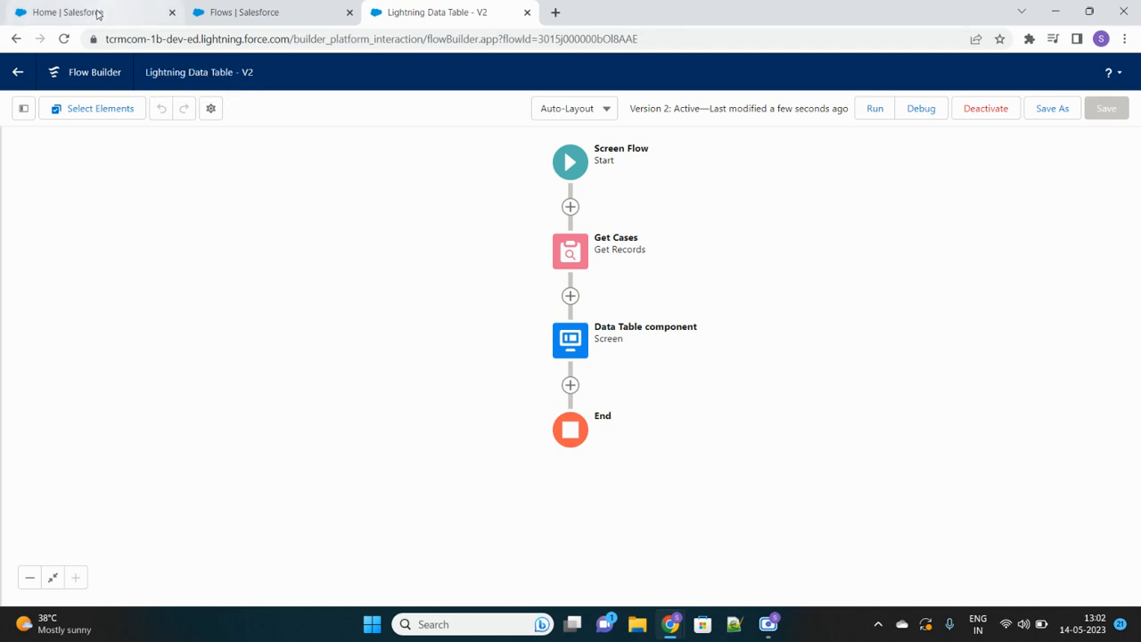
Open the Salesforce Home page in Edit Page mode
left_click(89, 12)
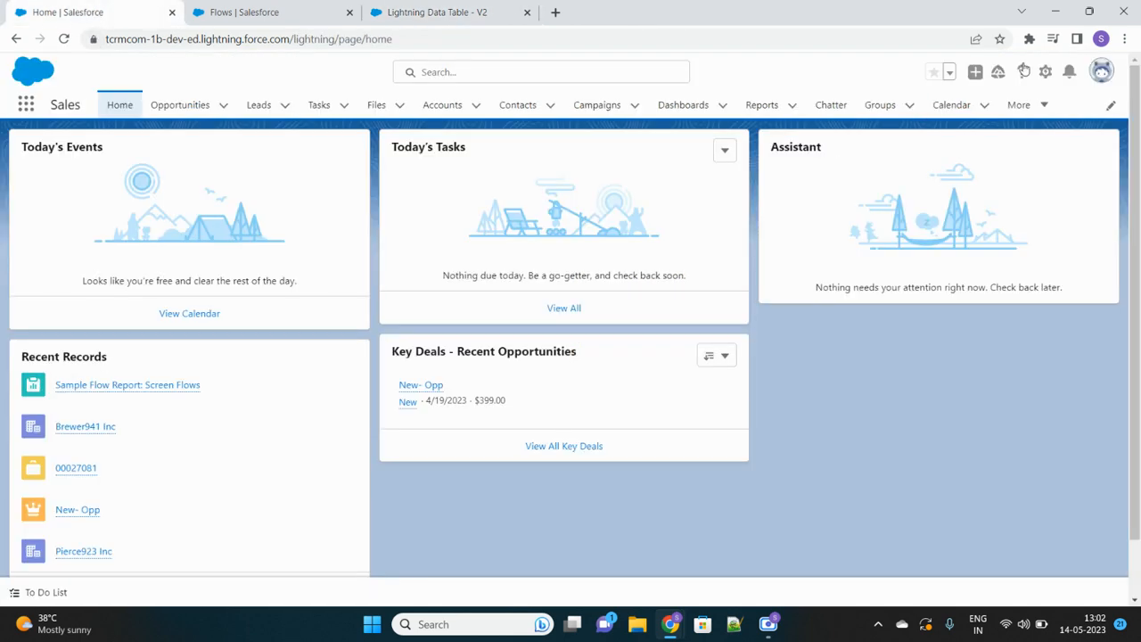
left_click(1045, 72)
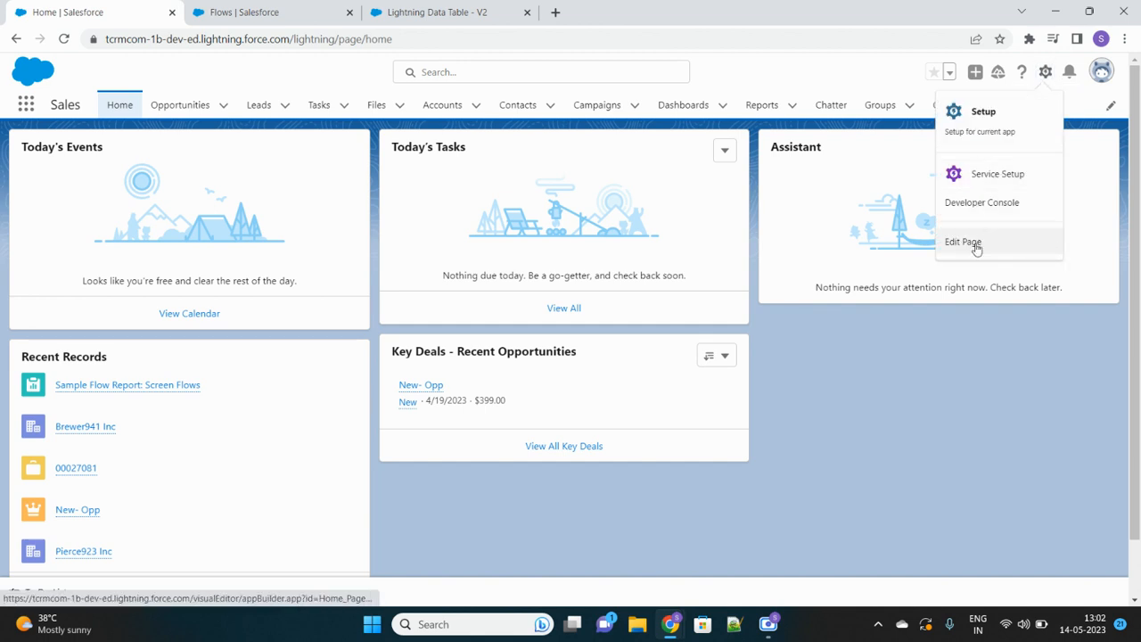
left_click(963, 242)
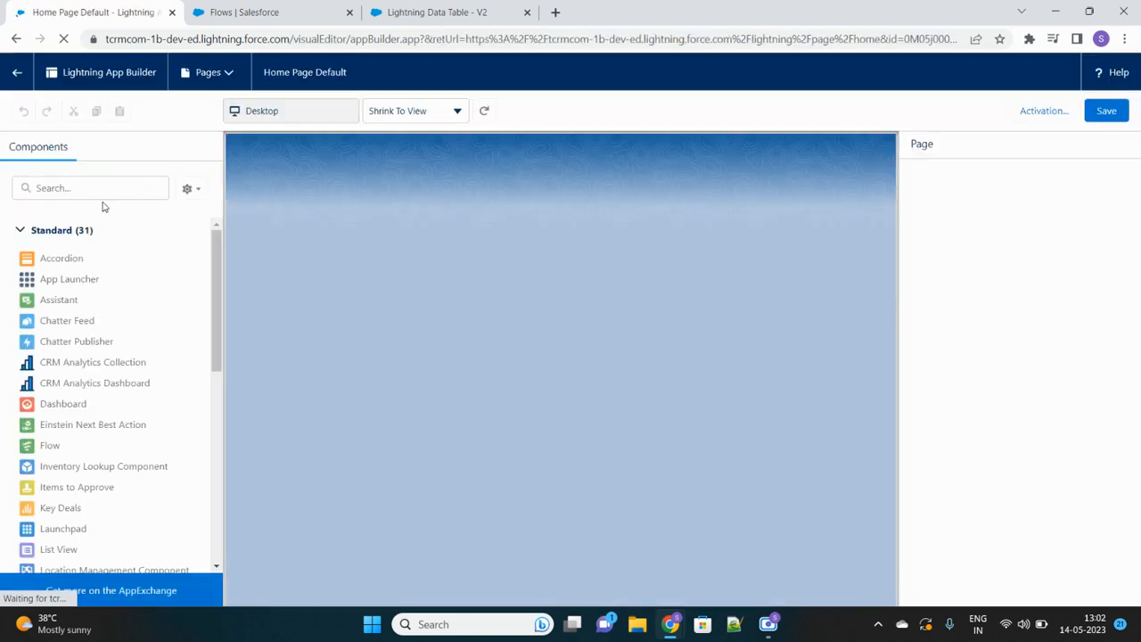
Place a Flow component at the top running Lightning Data Table, and save the page
type("Flow")
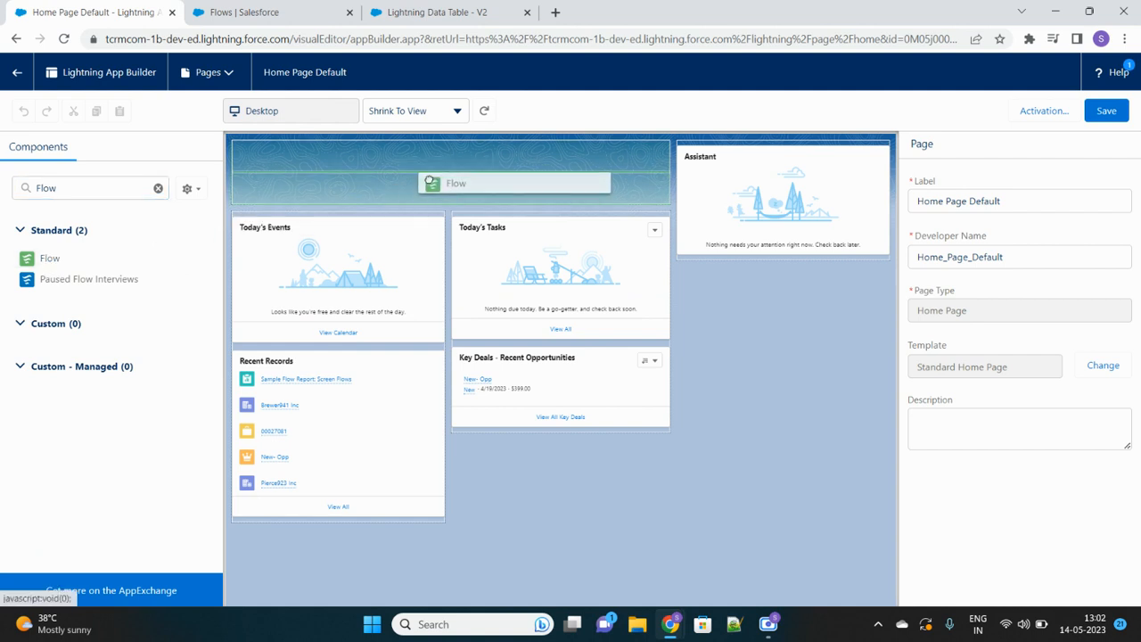
left_click(514, 182)
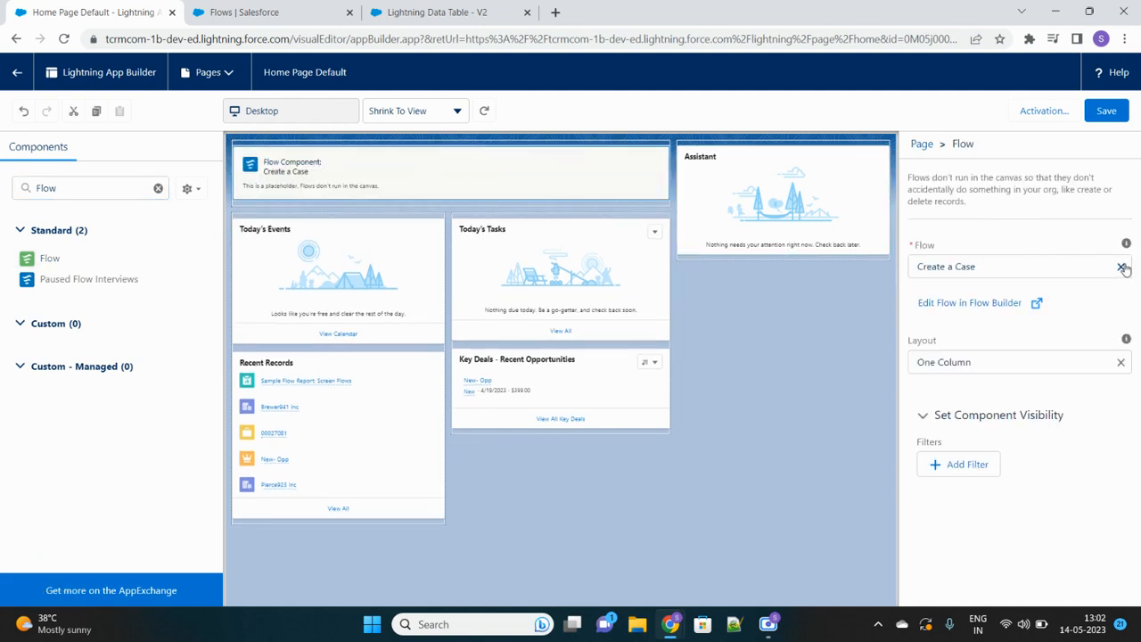
left_click(1018, 266)
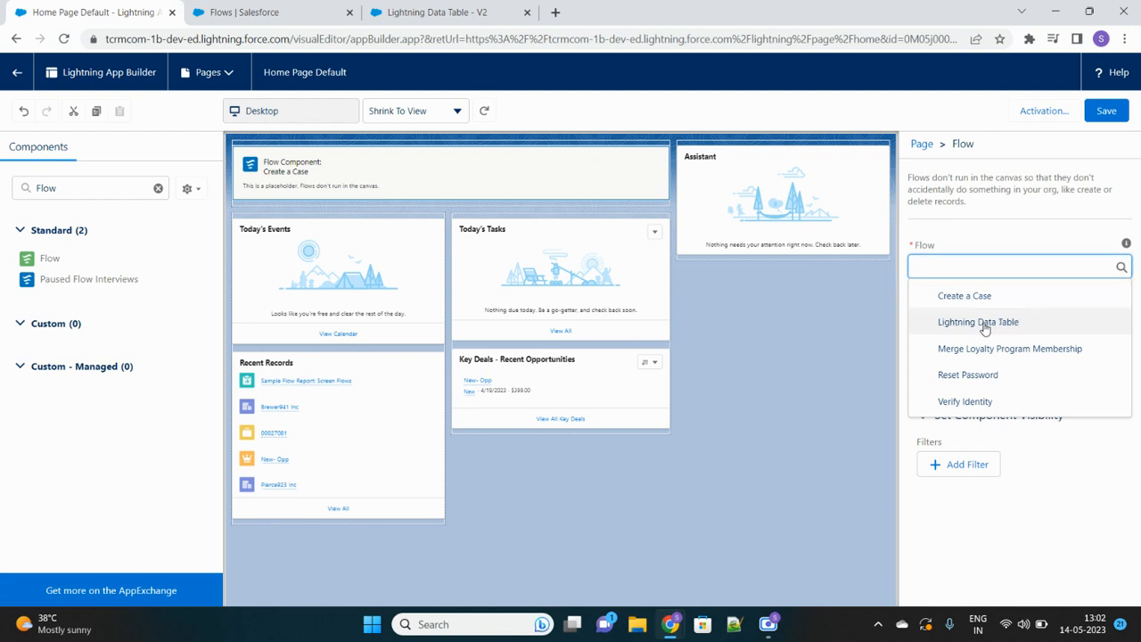
left_click(977, 322)
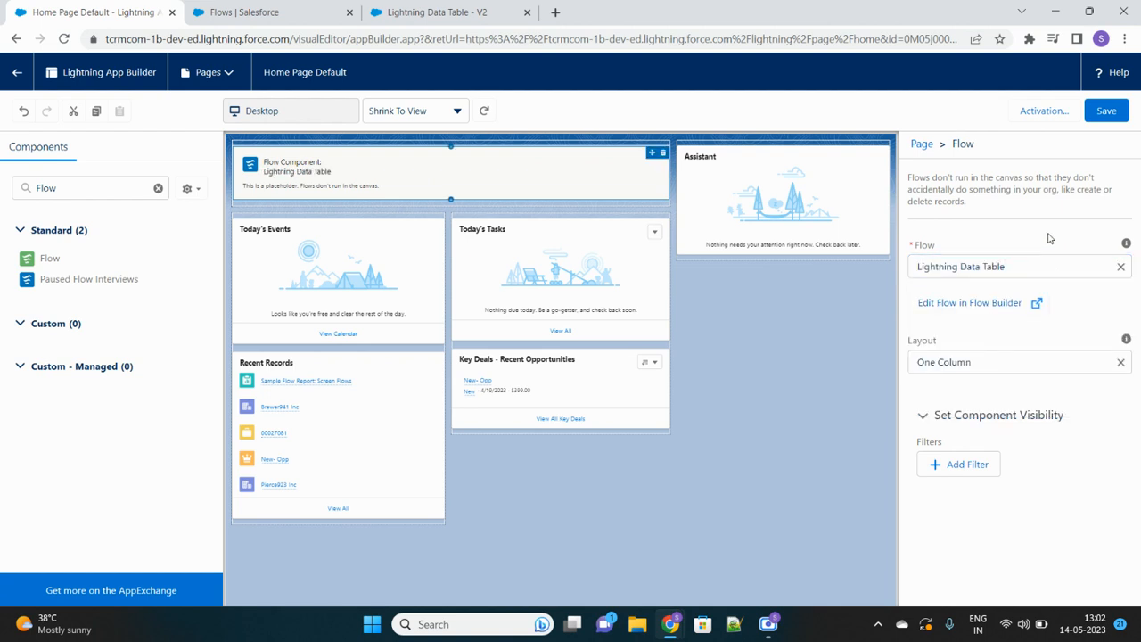
left_click(1106, 110)
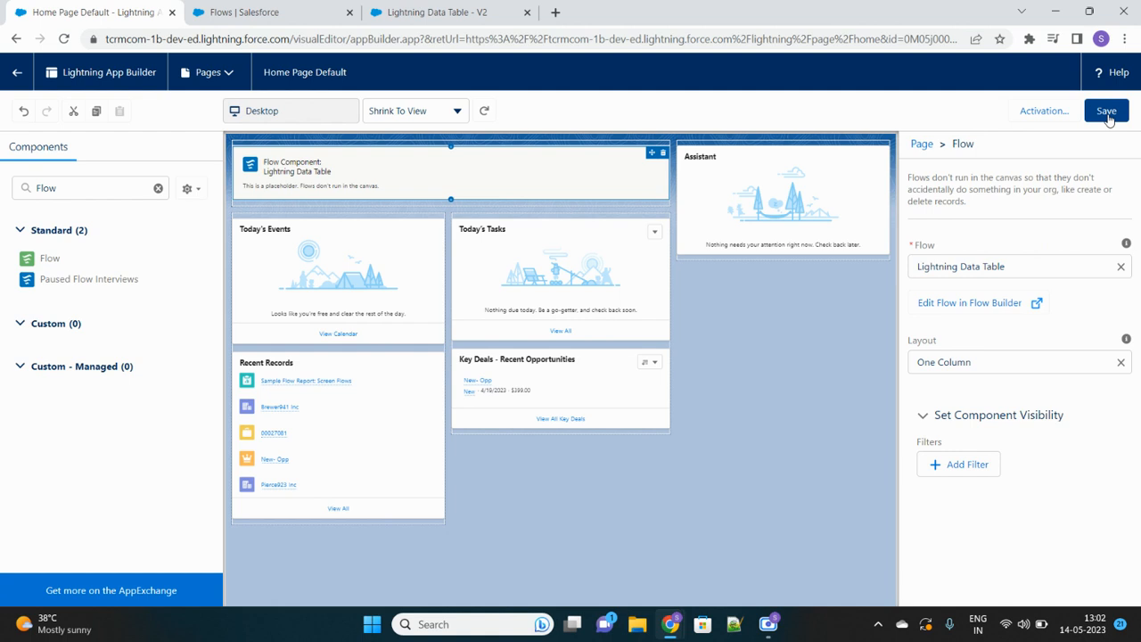
left_click(1105, 111)
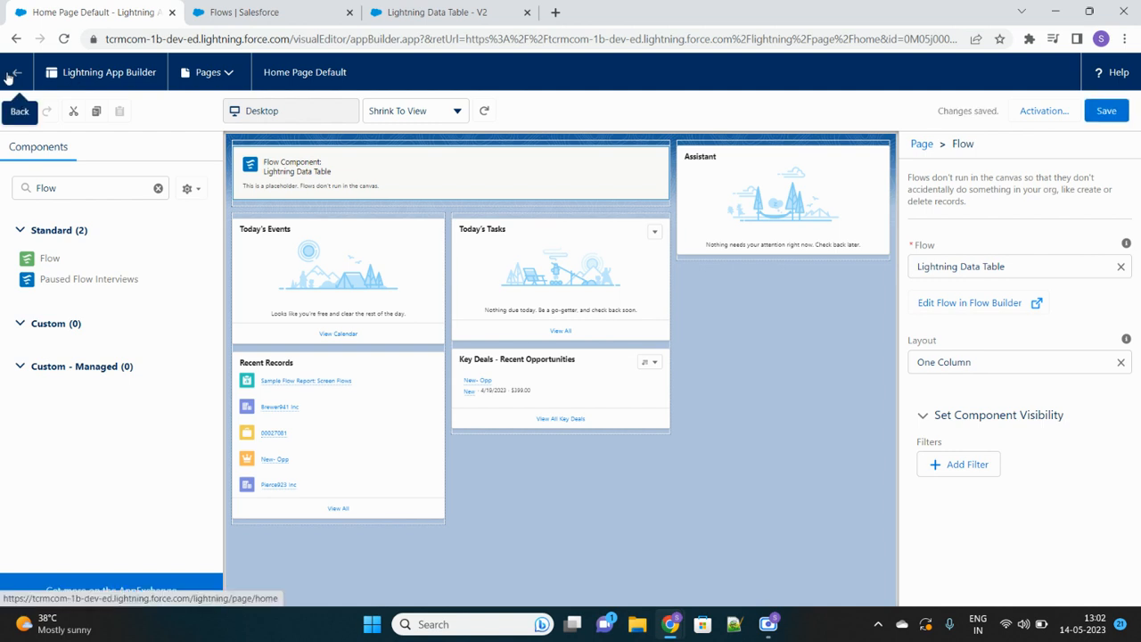
Return Home and select cases 00027146, 00028359, 00027066, then 00027970
left_click(15, 72)
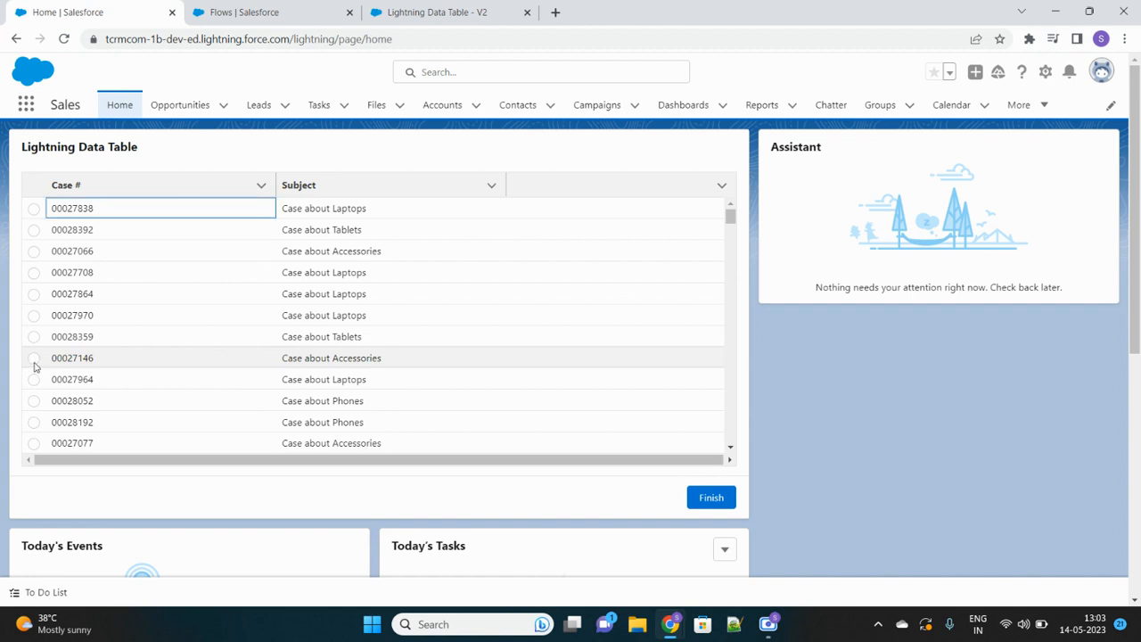
left_click(34, 358)
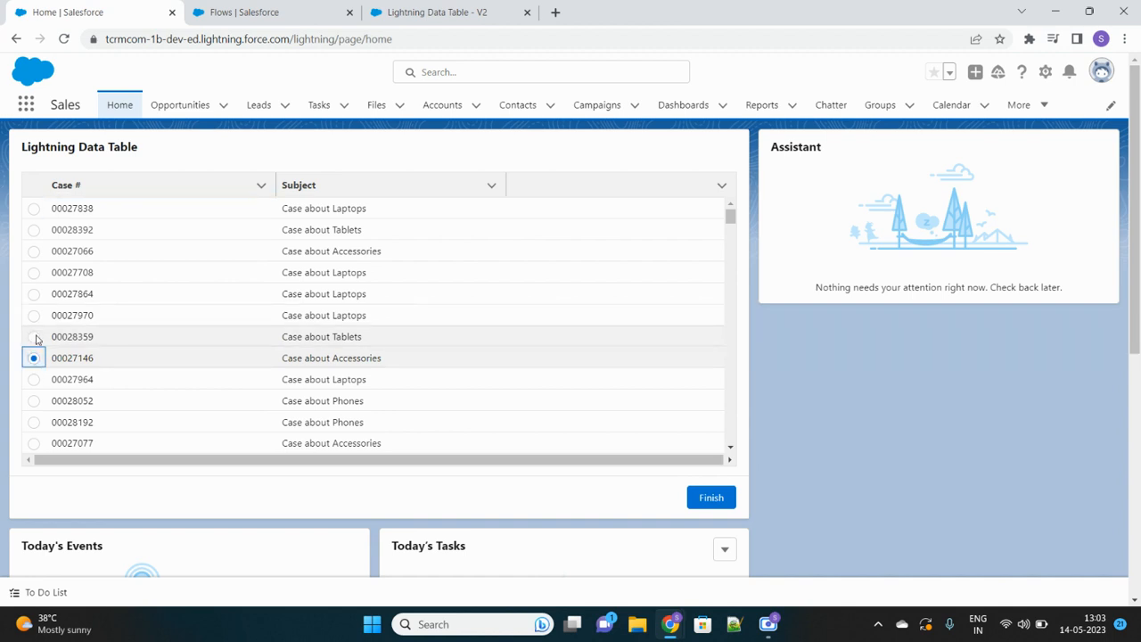
left_click(34, 336)
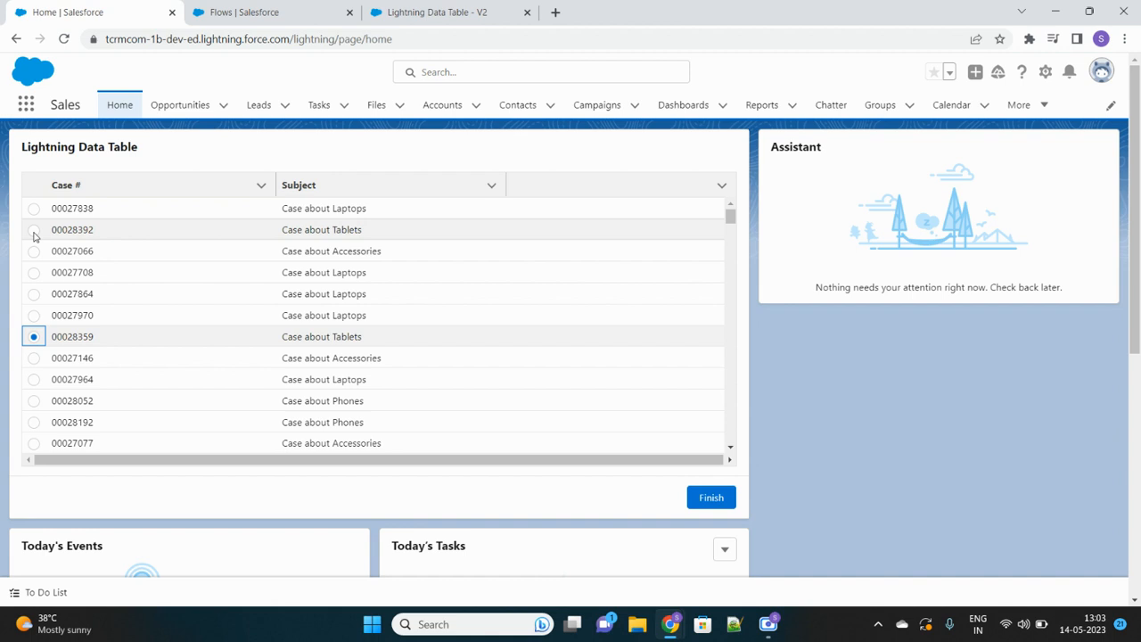
left_click(34, 250)
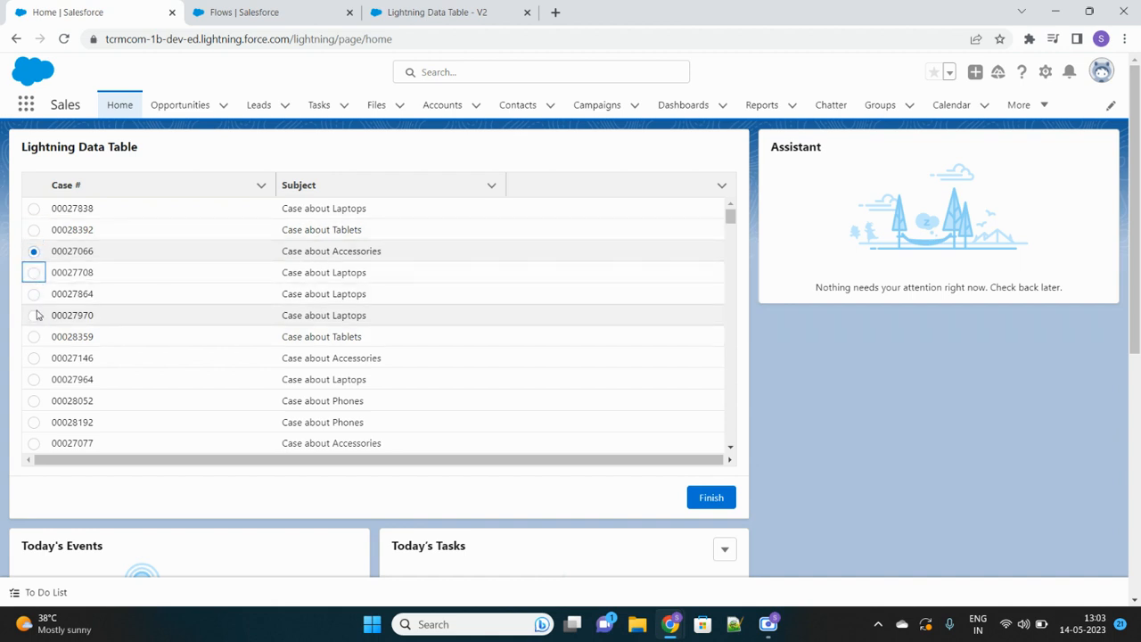
left_click(34, 315)
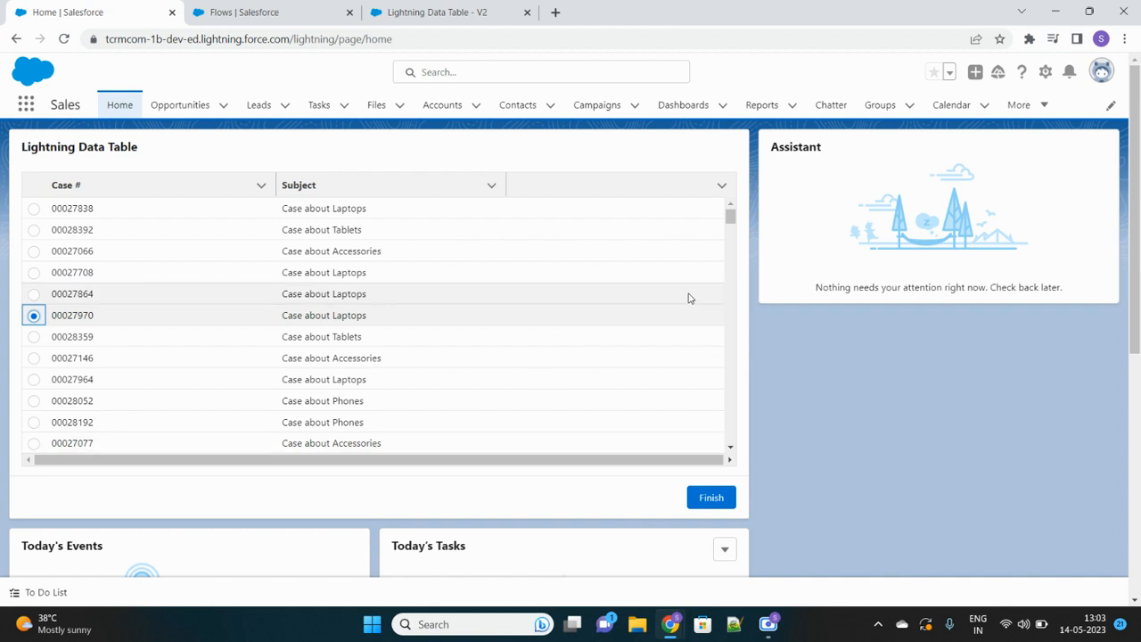